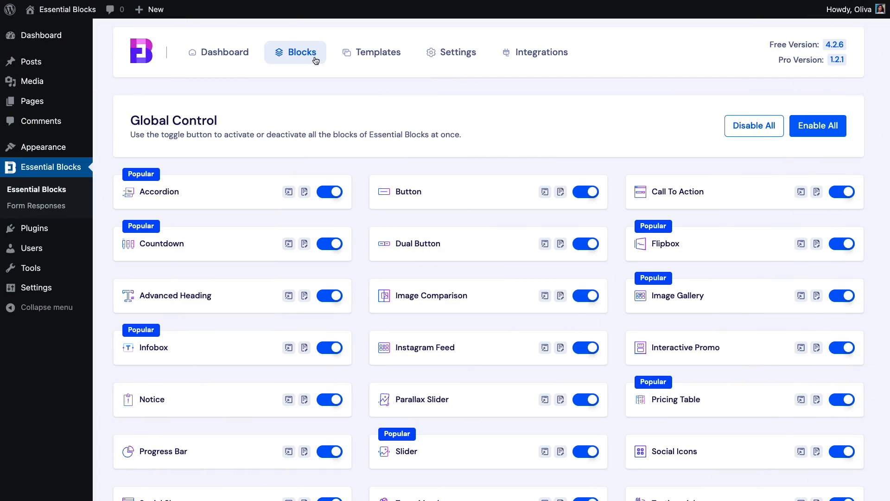
Switch on the Form block in Essential Blocks' list of available blocks
{"action": "scroll", "scroll_direction": "down", "scroll_amount": 3}
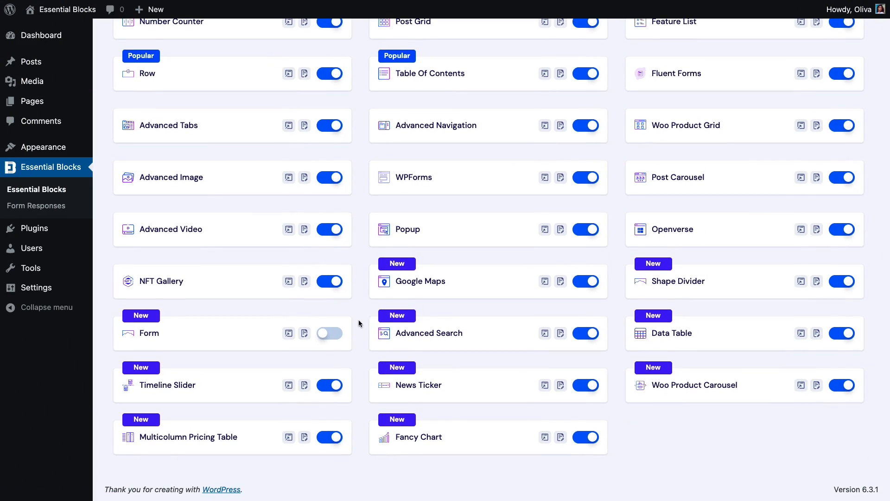
{"action": "left_click", "coordinate": [329, 333]}
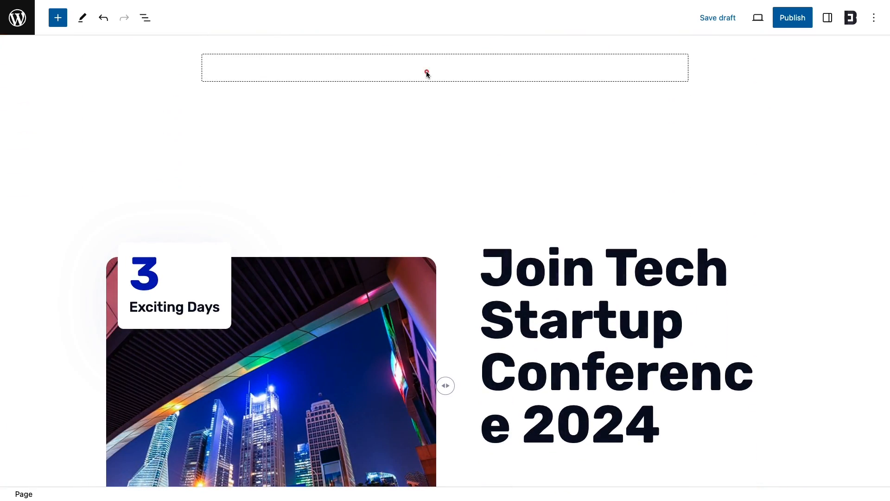
Insert an Essential Blocks Form into the empty column using the Contact Form type
{"action": "left_click", "coordinate": [446, 66]}
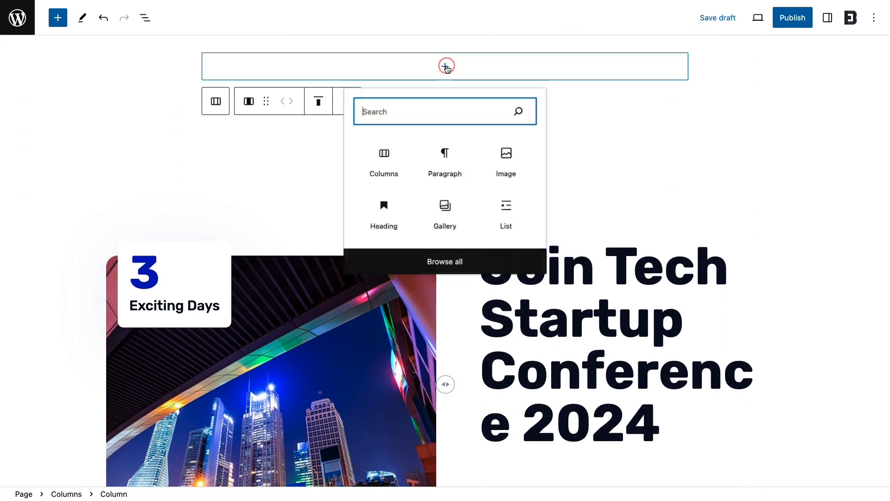
{"action": "type", "text": "Form"}
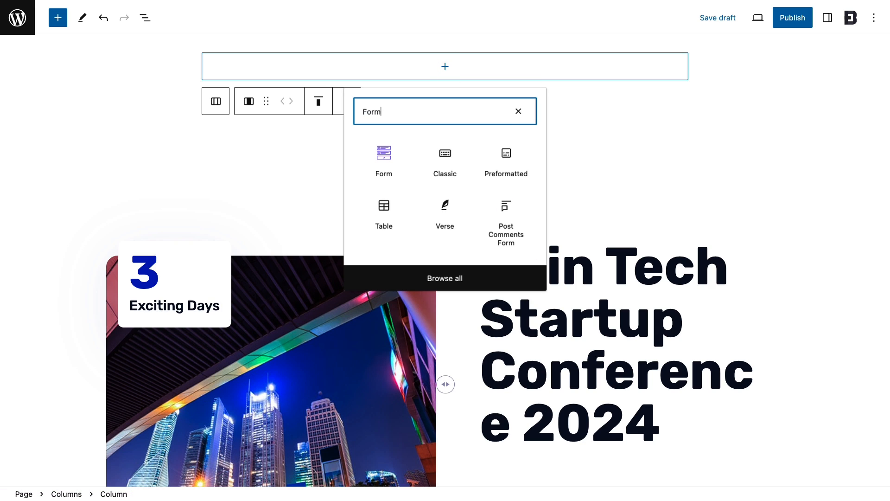
{"action": "left_click", "coordinate": [384, 157]}
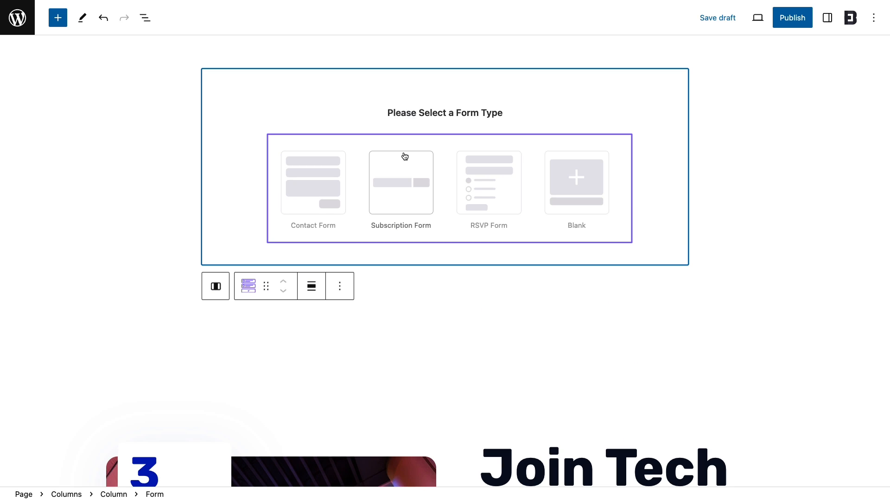
{"action": "mouse_move", "coordinate": [344, 206]}
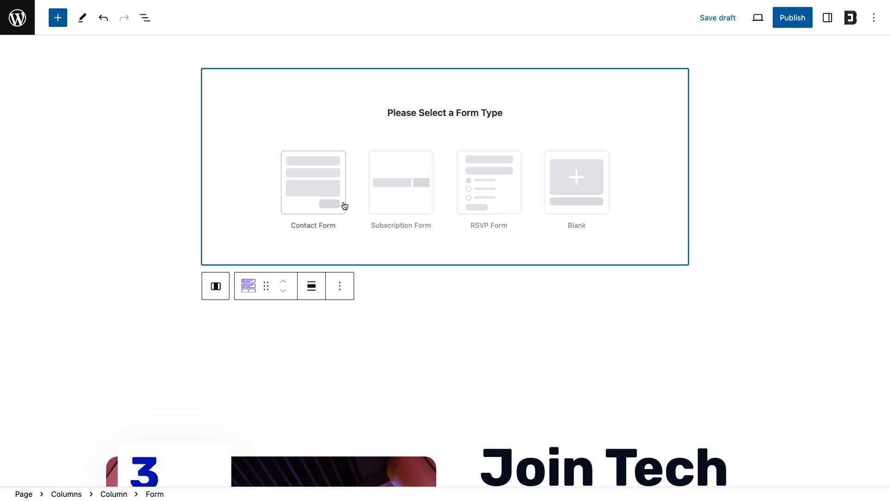
{"action": "mouse_move", "coordinate": [483, 187]}
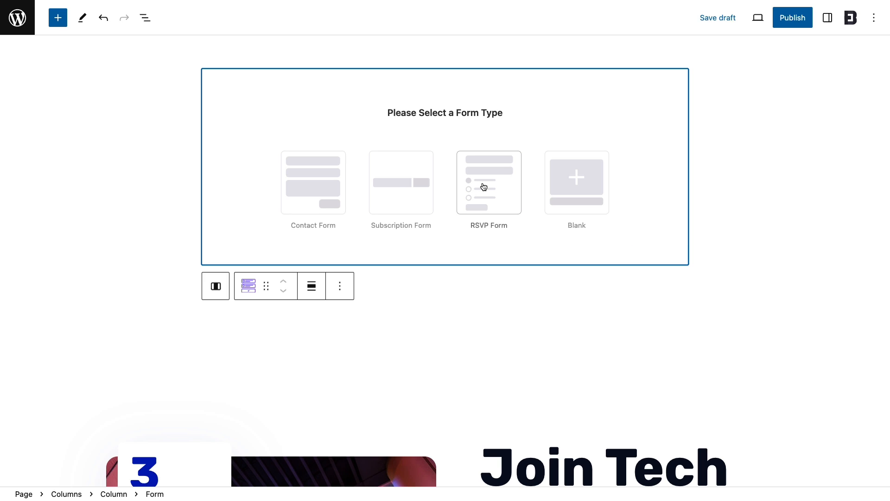
{"action": "left_click", "coordinate": [313, 183]}
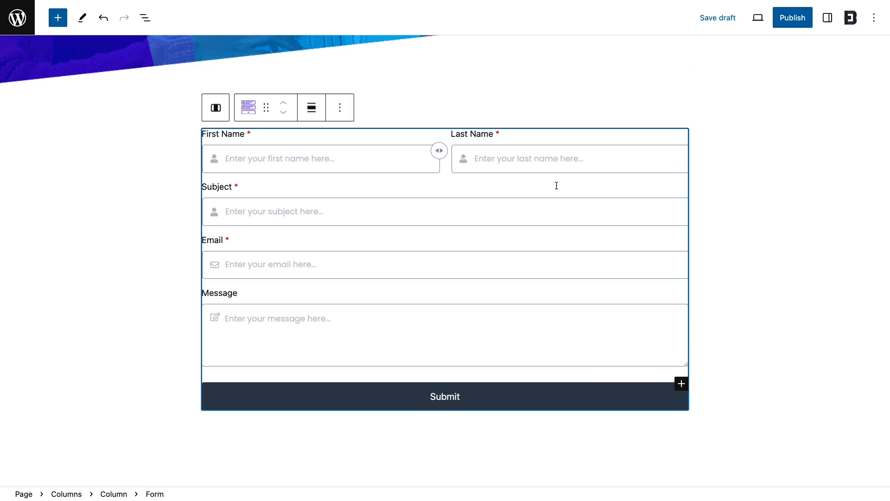
Title the form 'Contact Form', trying the RSVP type before returning to Contact Form
{"action": "left_click", "coordinate": [827, 17]}
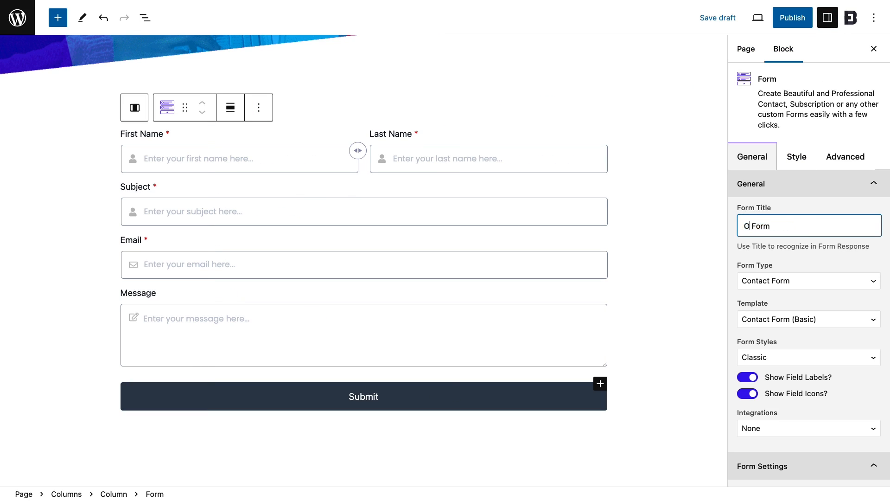
{"action": "type", "text": "Contact Form"}
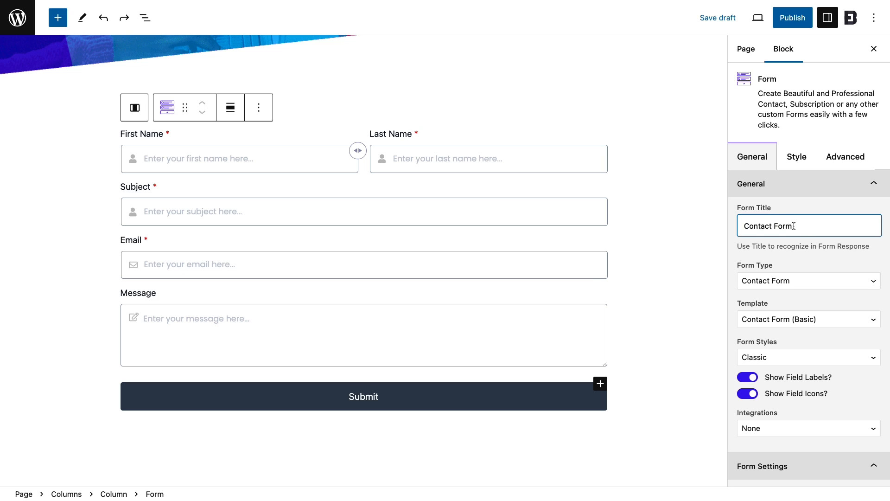
{"action": "left_click", "coordinate": [807, 280]}
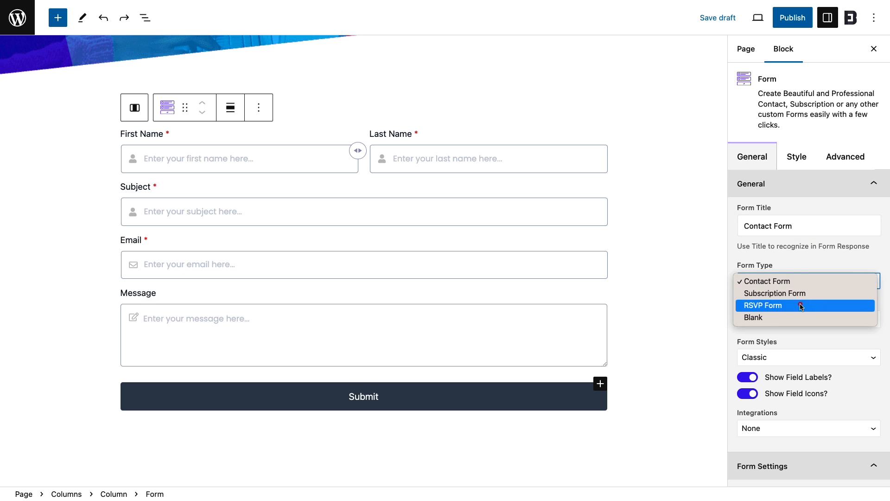
{"action": "left_click", "coordinate": [762, 305]}
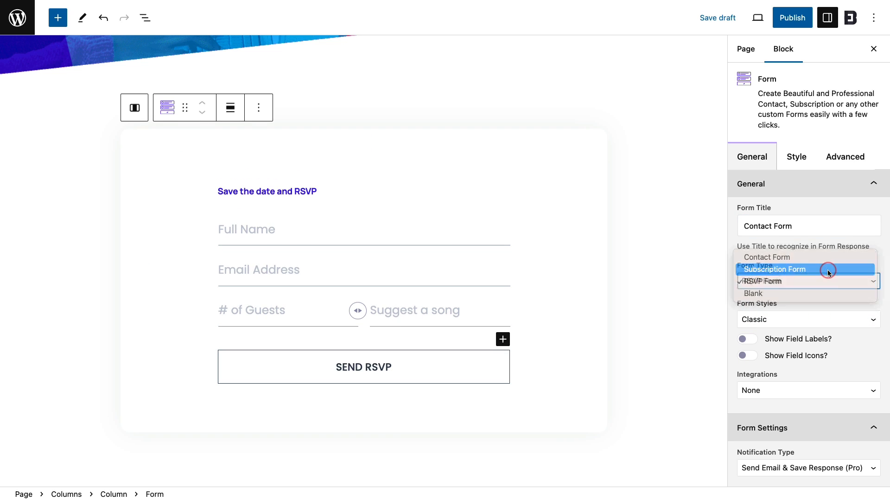
{"action": "left_click", "coordinate": [774, 269]}
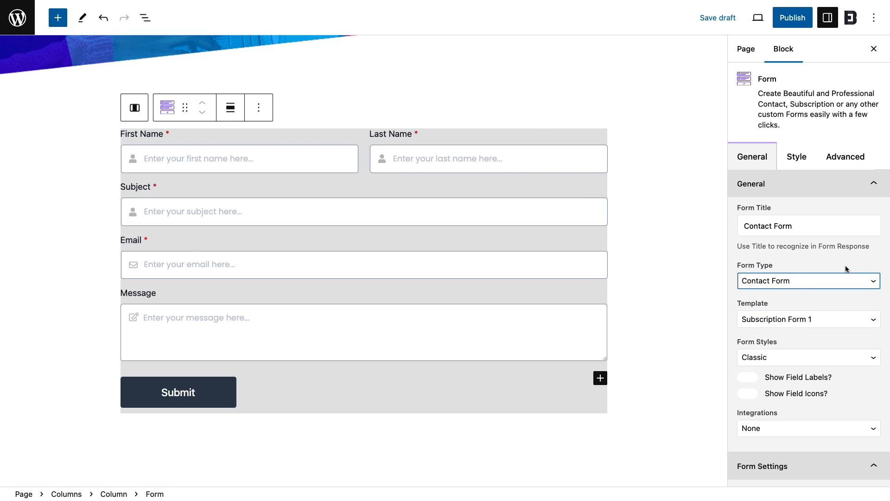
Apply the Contact Form Modern template, with field labels kept on
{"action": "left_click", "coordinate": [807, 319]}
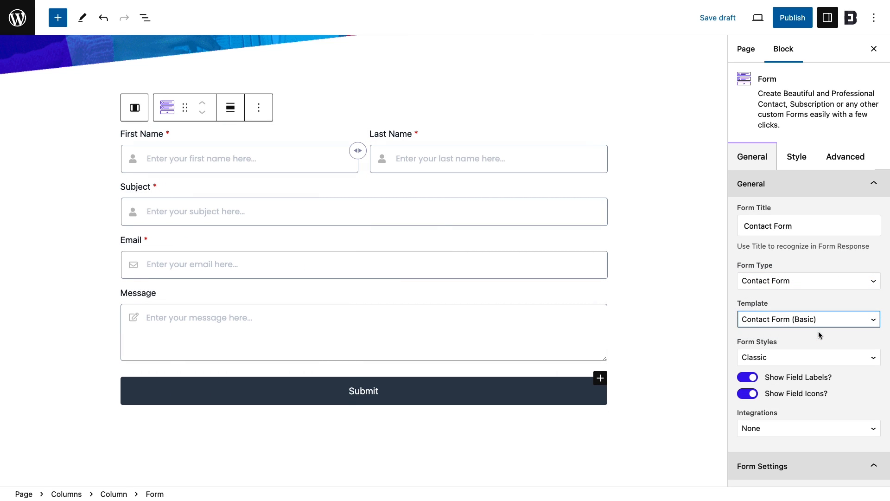
{"action": "left_click", "coordinate": [807, 319]}
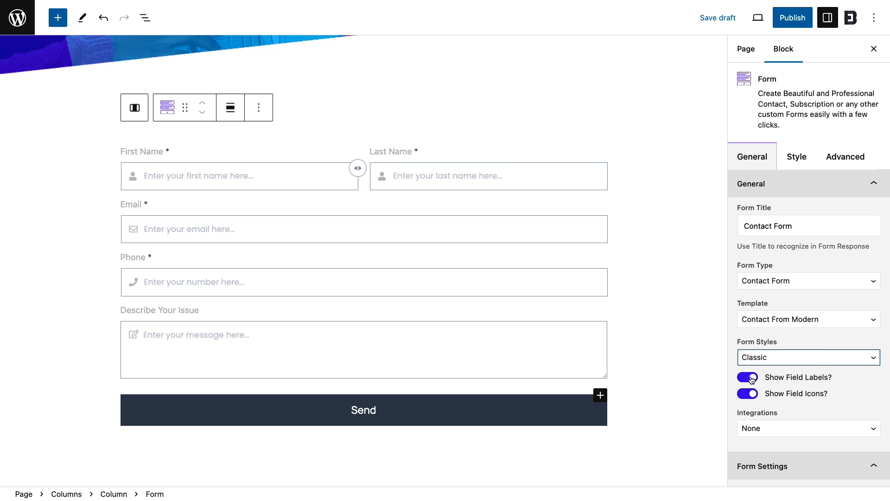
{"action": "left_click", "coordinate": [747, 377]}
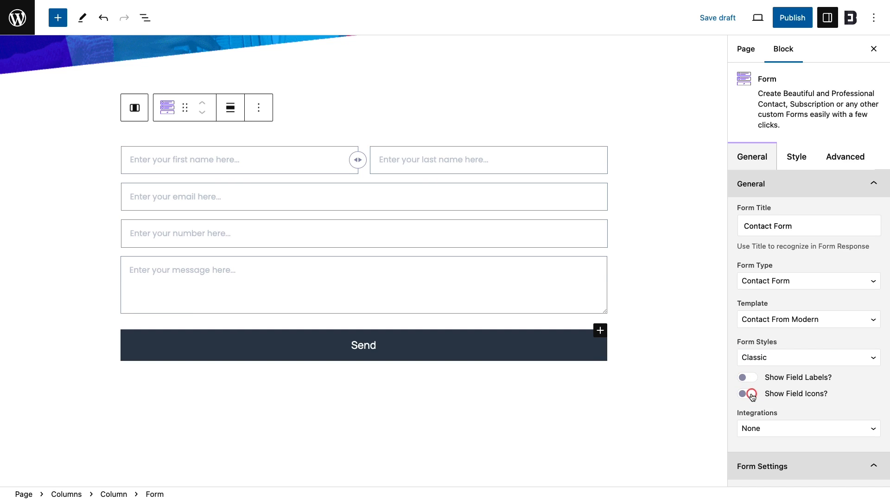
{"action": "left_click", "coordinate": [747, 377]}
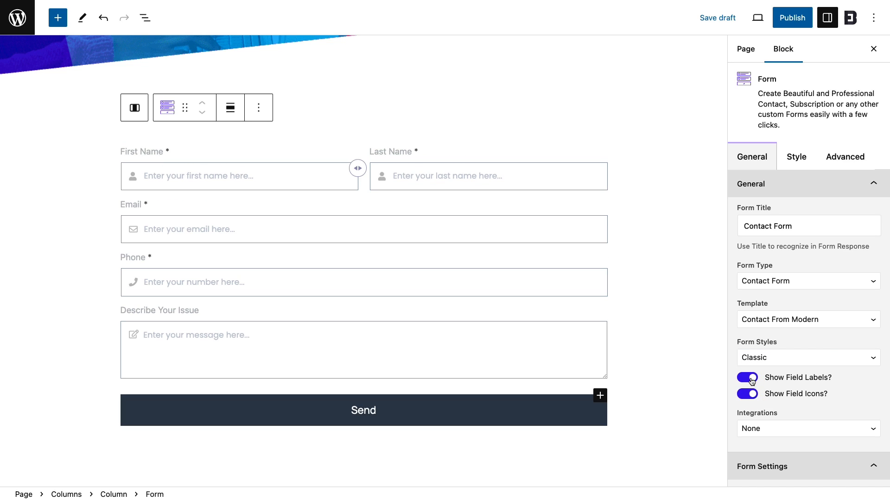
Review the MailChimp integration and keep email and save-response notification types
{"action": "scroll", "scroll_direction": "down", "scroll_amount": 3}
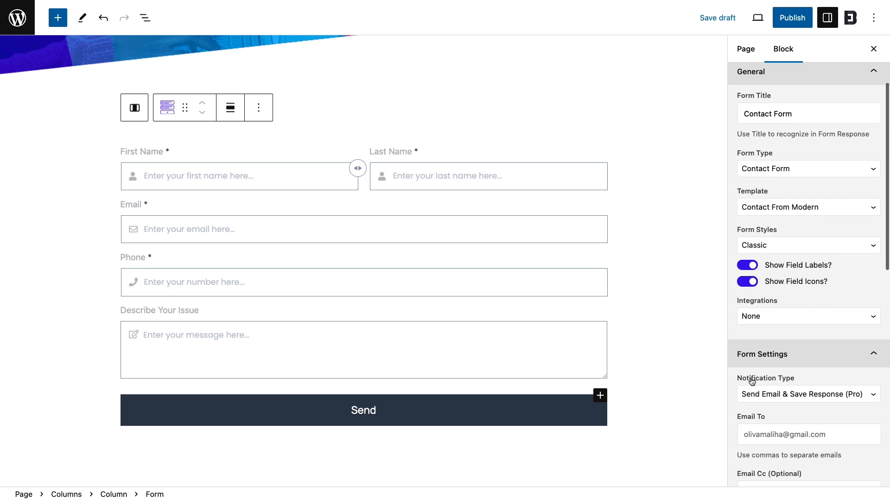
{"action": "left_click", "coordinate": [808, 316]}
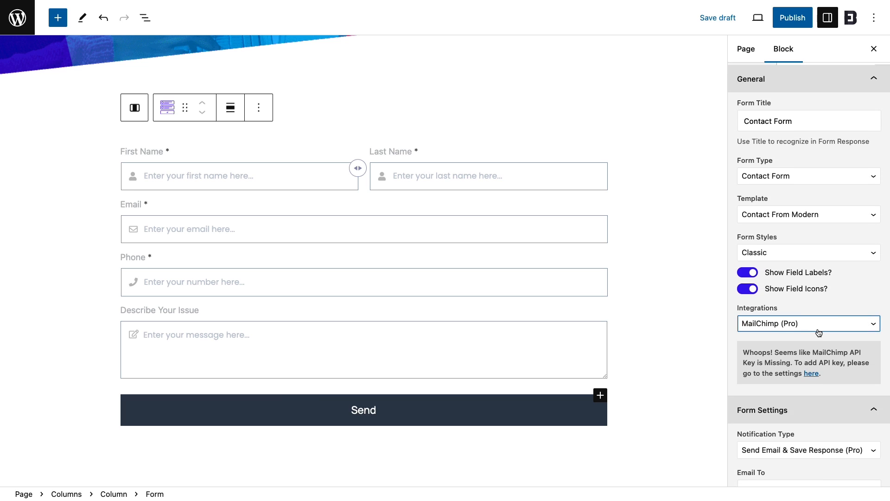
{"action": "left_click", "coordinate": [807, 324]}
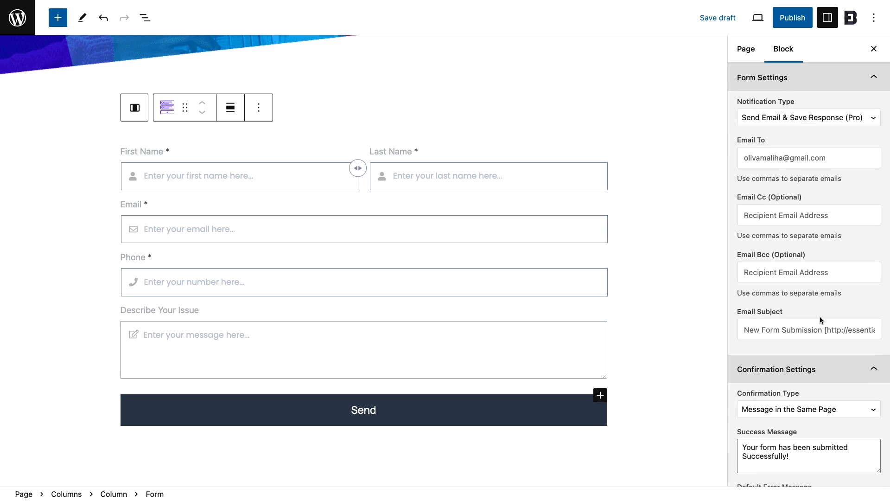
{"action": "left_click", "coordinate": [807, 118]}
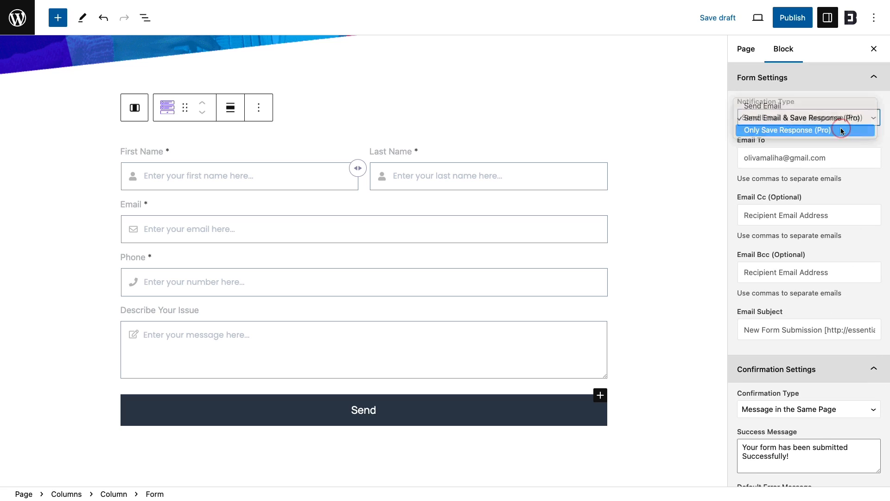
{"action": "left_click", "coordinate": [807, 117]}
{"action": "type", "text": "General Query"}
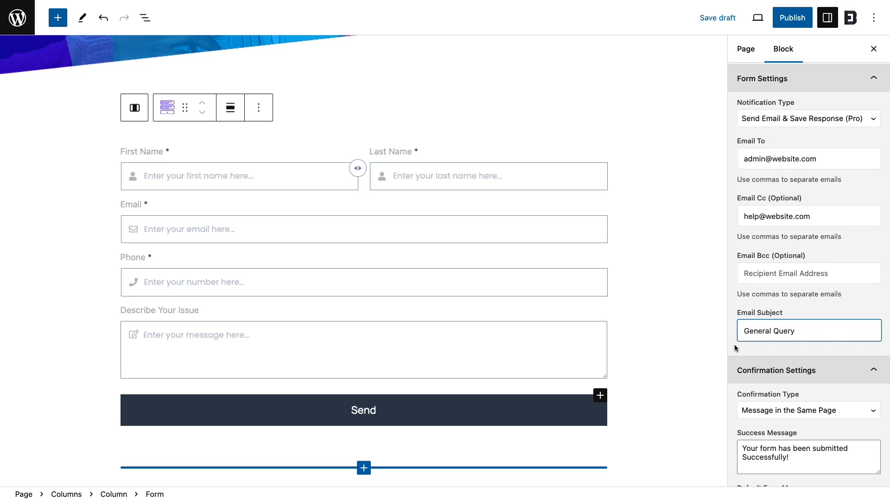
{"action": "scroll", "scroll_direction": "down", "scroll_amount": 3}
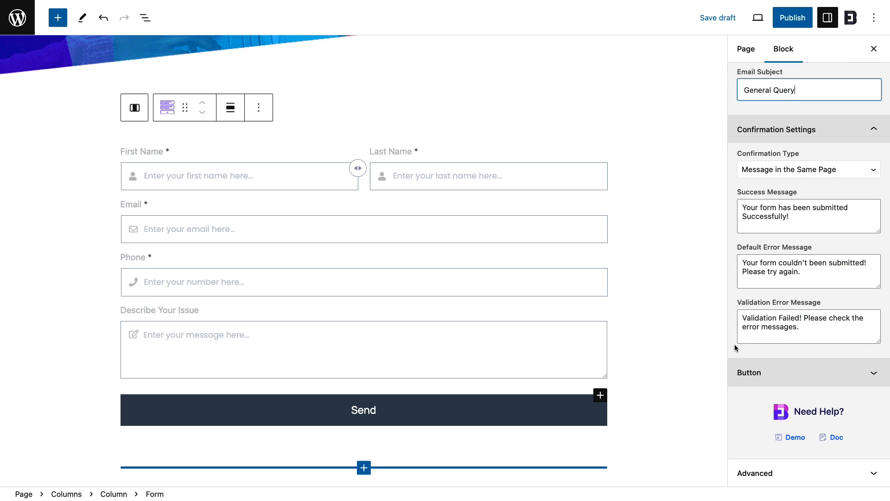
{"action": "left_click", "coordinate": [809, 169]}
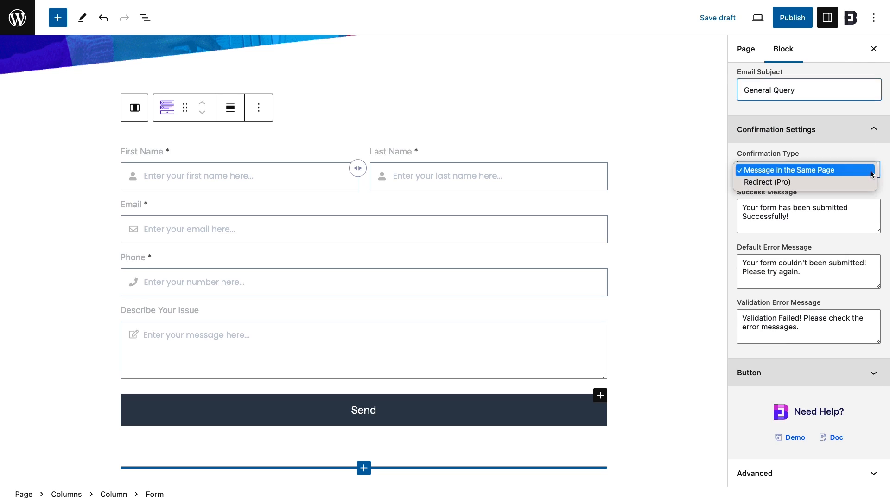
{"action": "left_click", "coordinate": [768, 182]}
{"action": "type", "text": "wpdeveloper.com"}
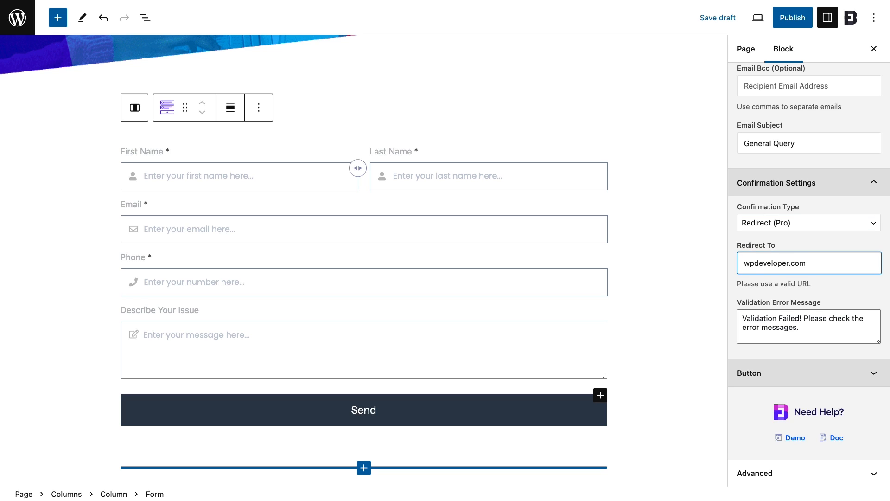
{"action": "left_click", "coordinate": [806, 222]}
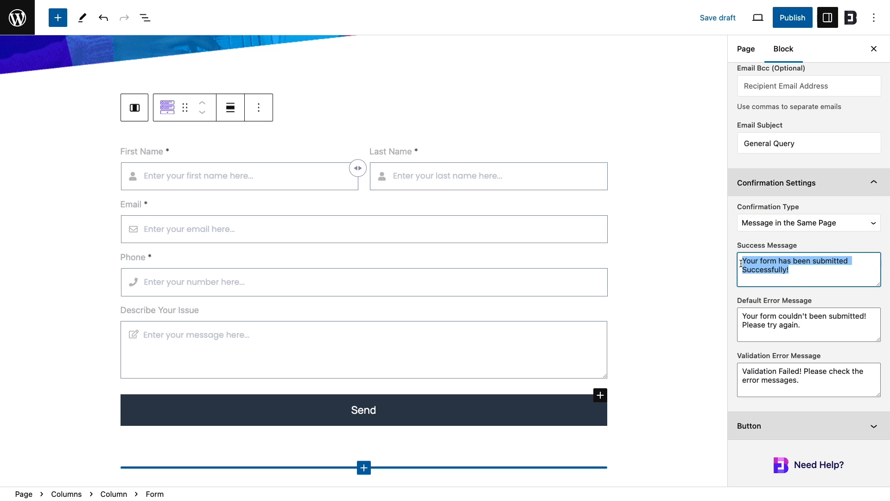
{"action": "left_click", "coordinate": [809, 379]}
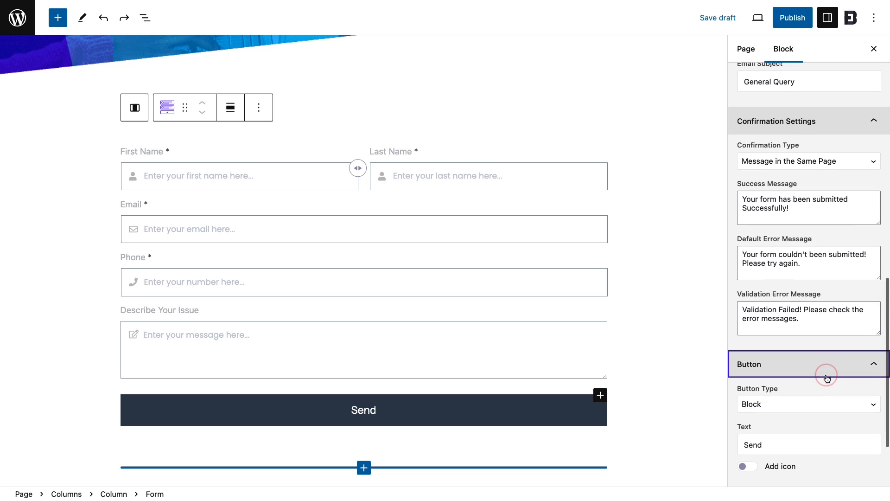
{"action": "left_click", "coordinate": [808, 404]}
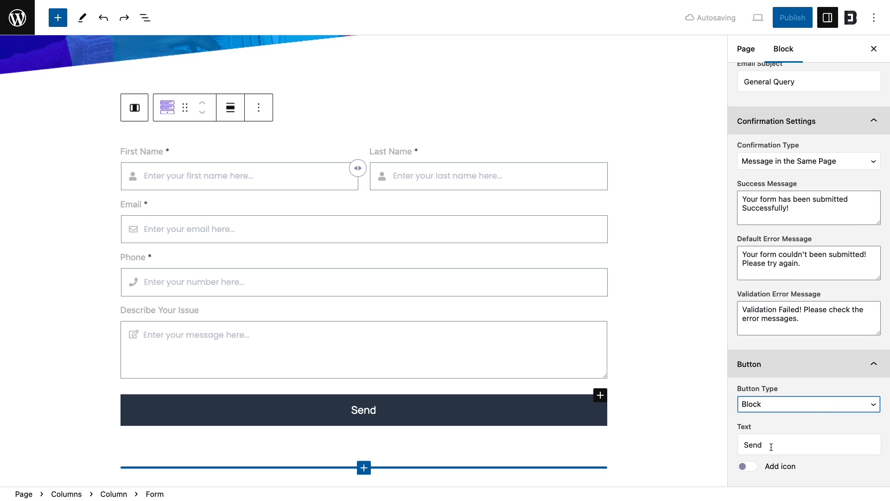
{"action": "scroll", "scroll_direction": "down", "scroll_amount": 3}
{"action": "type", "text": " Now"}
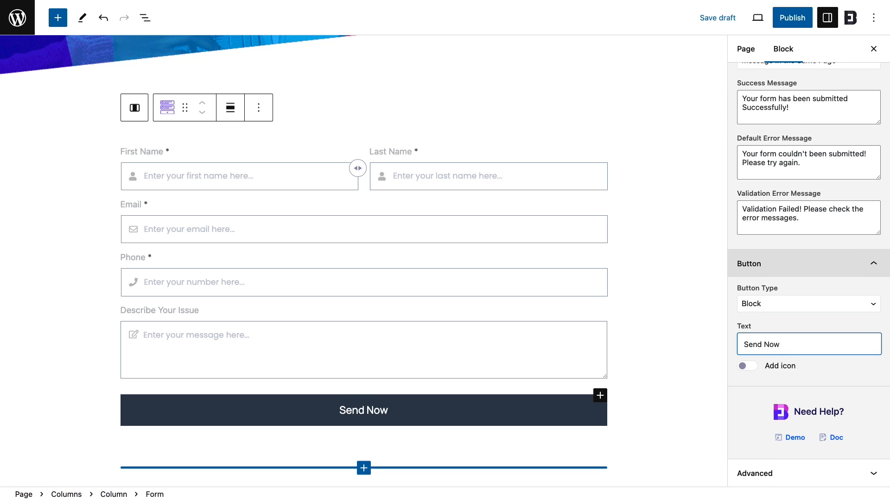
{"action": "left_click", "coordinate": [747, 365]}
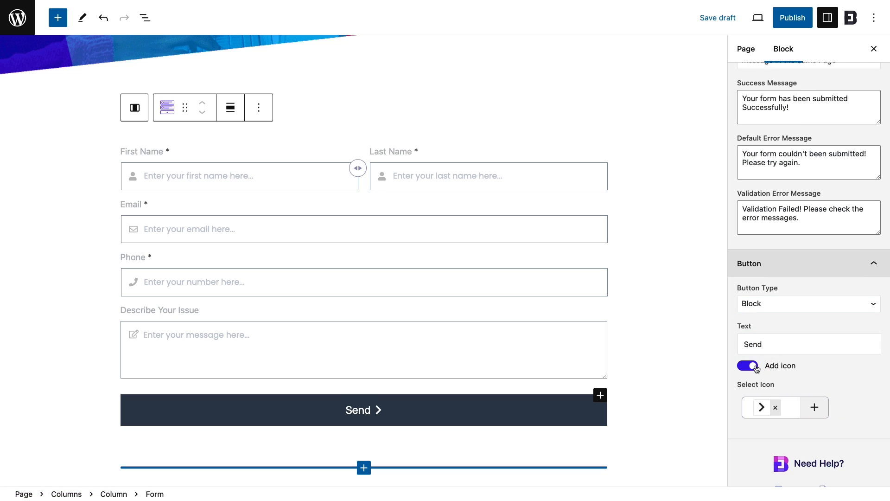
{"action": "left_click", "coordinate": [814, 407]}
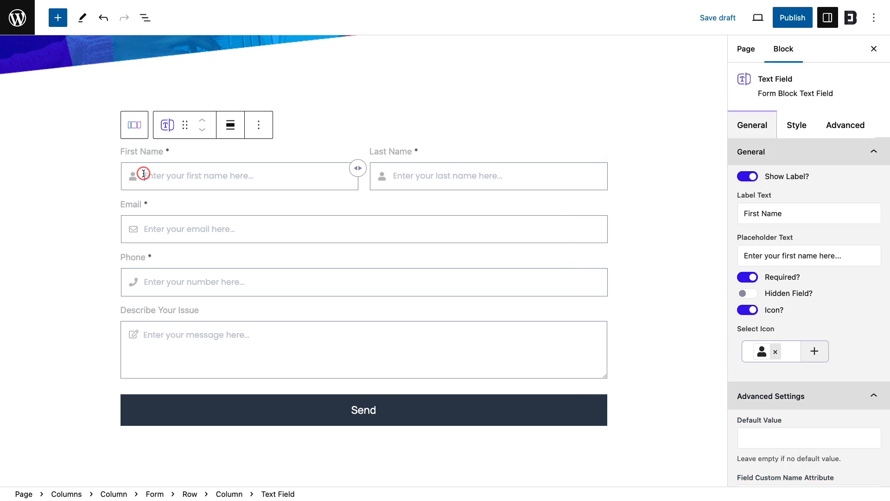
Select the First Name field and search its icon picker for 'Oli'
{"action": "left_click", "coordinate": [144, 17]}
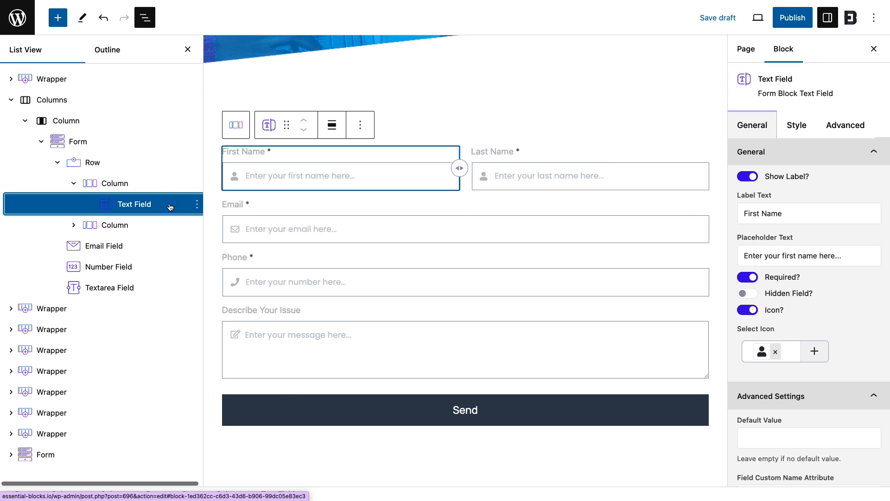
{"action": "left_click", "coordinate": [145, 17]}
{"action": "type", "text": "Typ"}
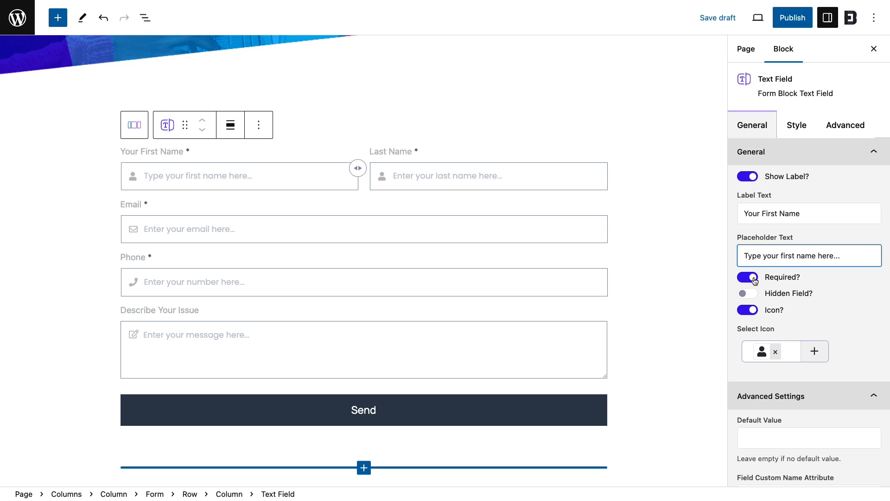
{"action": "left_click", "coordinate": [748, 309]}
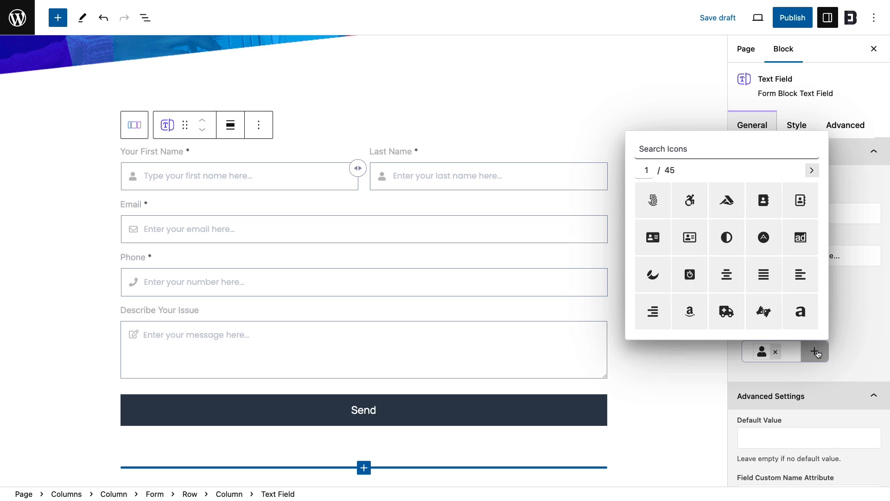
{"action": "type", "text": "Oli"}
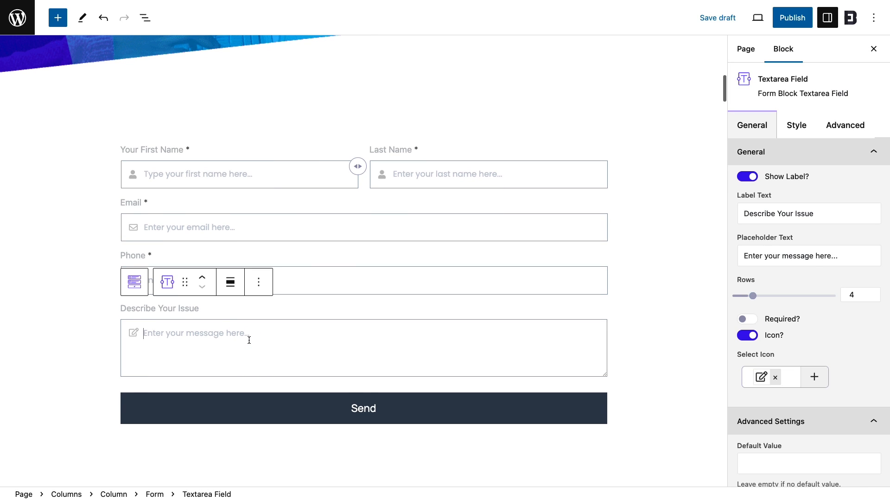
Relabel the Describe Your Issue field 'Your Message', make it required, and set 8 rows
{"action": "left_click", "coordinate": [144, 18]}
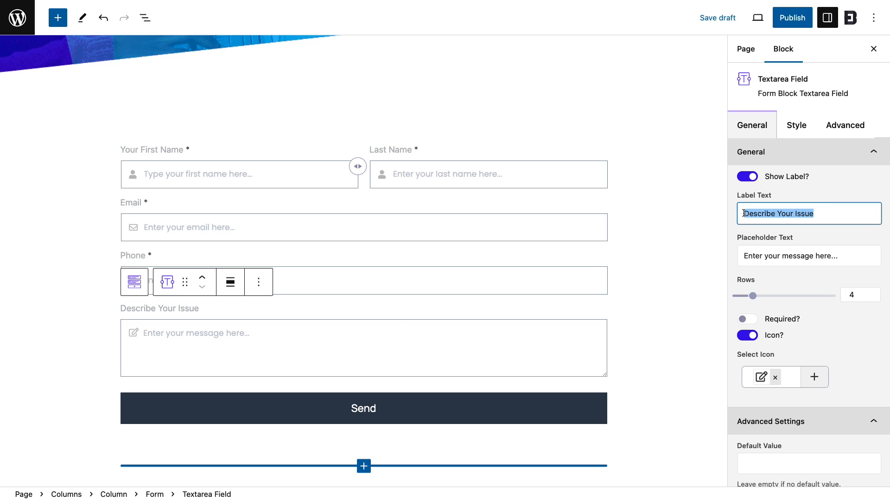
{"action": "type", "text": "Your Message"}
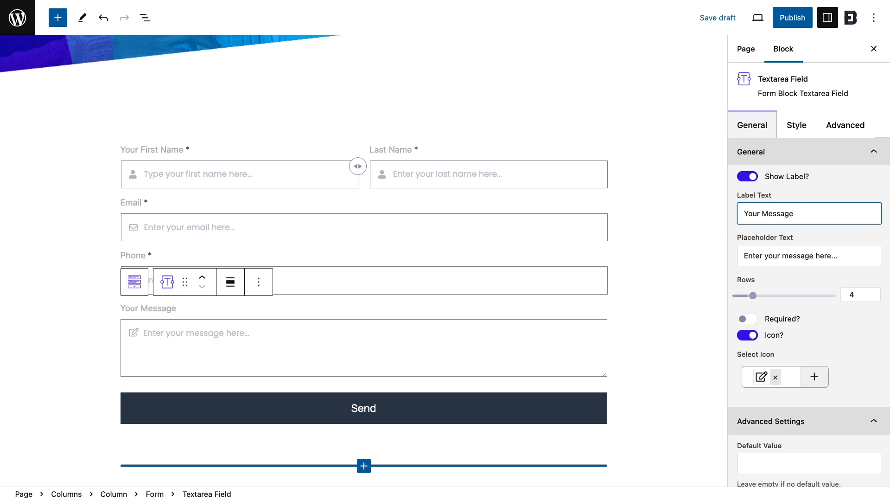
{"action": "left_click", "coordinate": [809, 212]}
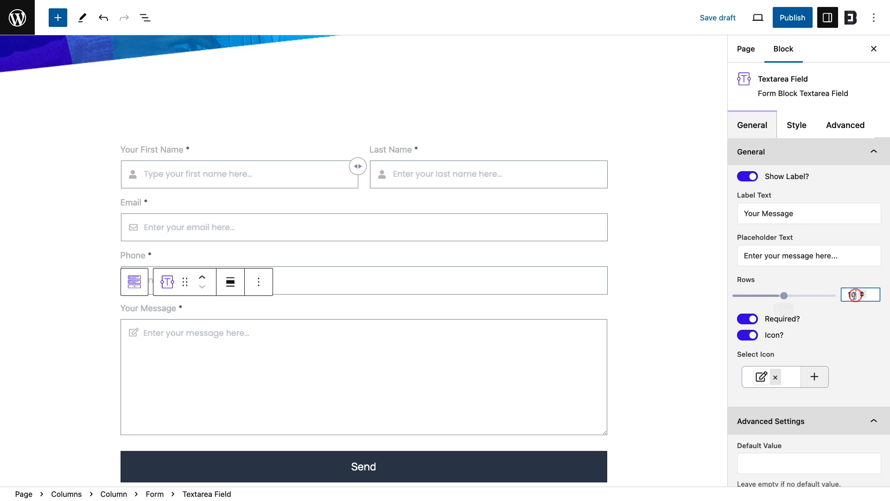
{"action": "type", "text": "8"}
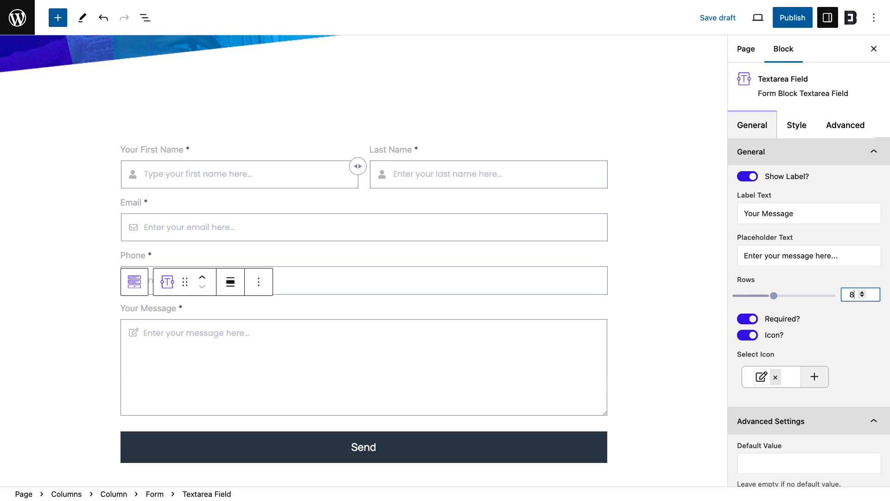
Set the message field's label colour, then select the whole Form block for styling
{"action": "left_click", "coordinate": [797, 125]}
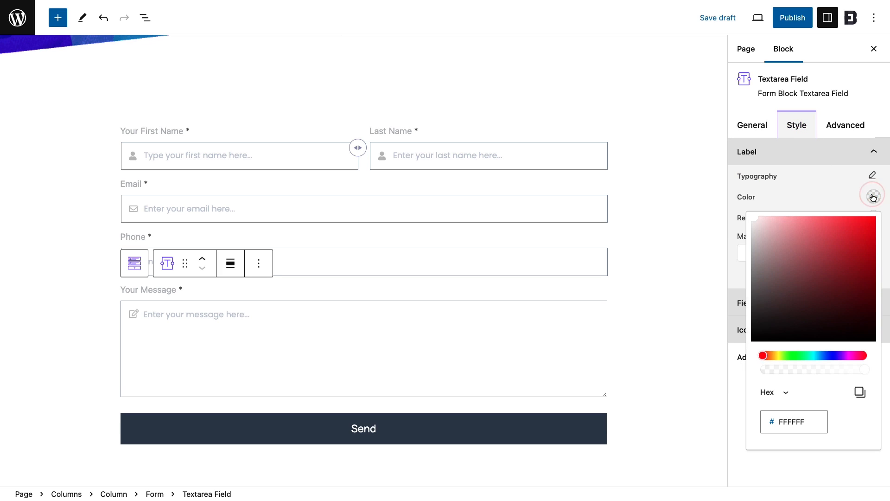
{"action": "left_click", "coordinate": [864, 197]}
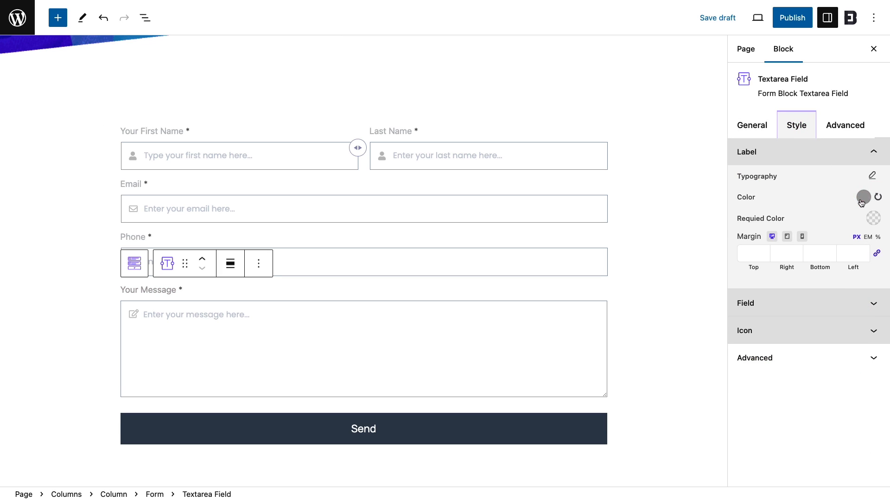
{"action": "left_click", "coordinate": [864, 197]}
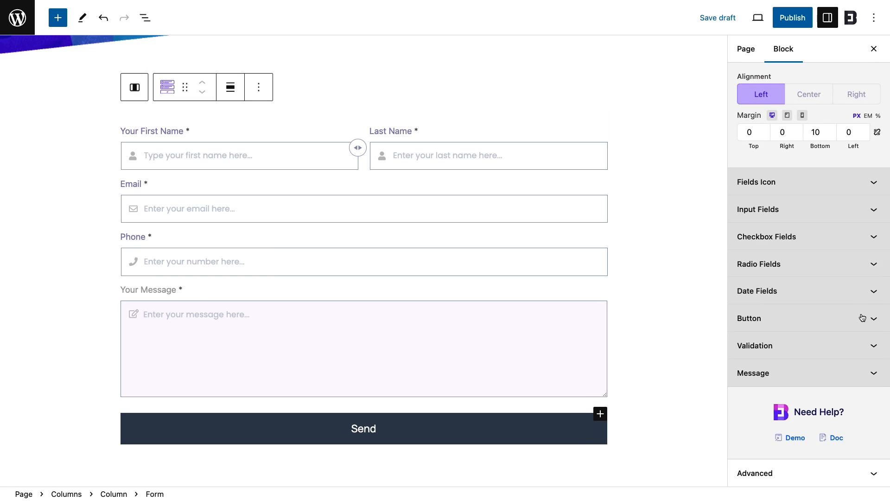
Give the Send button a purple background and expand the message border options
{"action": "left_click", "coordinate": [863, 334]}
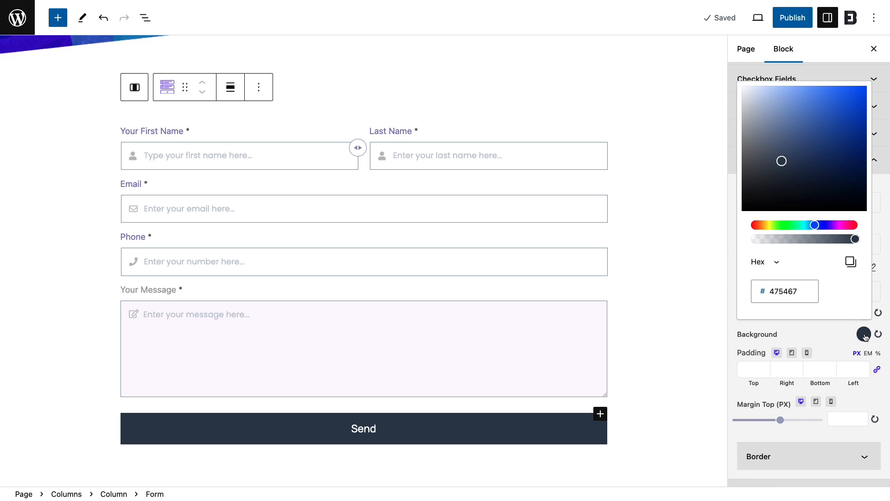
{"action": "left_click", "coordinate": [863, 334]}
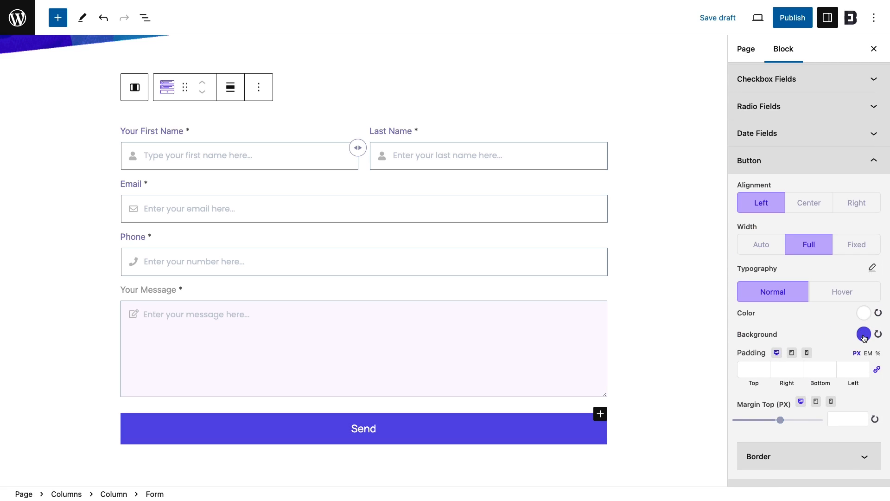
{"action": "scroll", "scroll_direction": "down", "scroll_amount": 3}
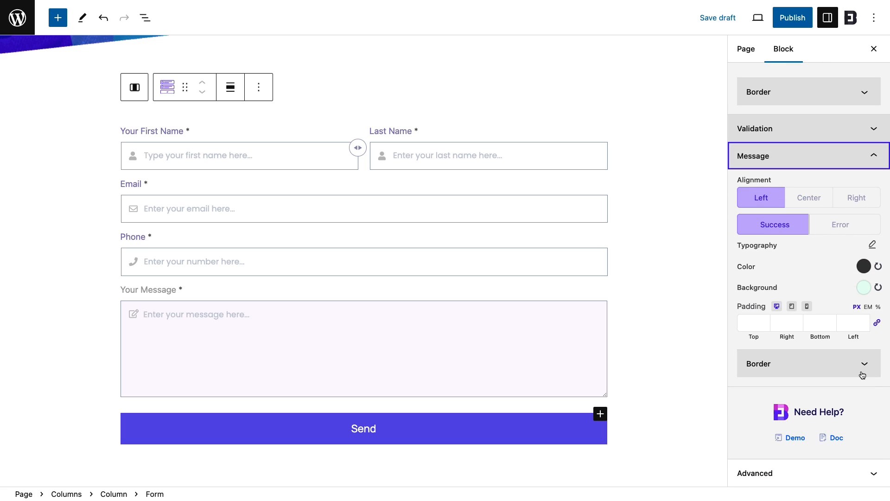
{"action": "left_click", "coordinate": [445, 78]}
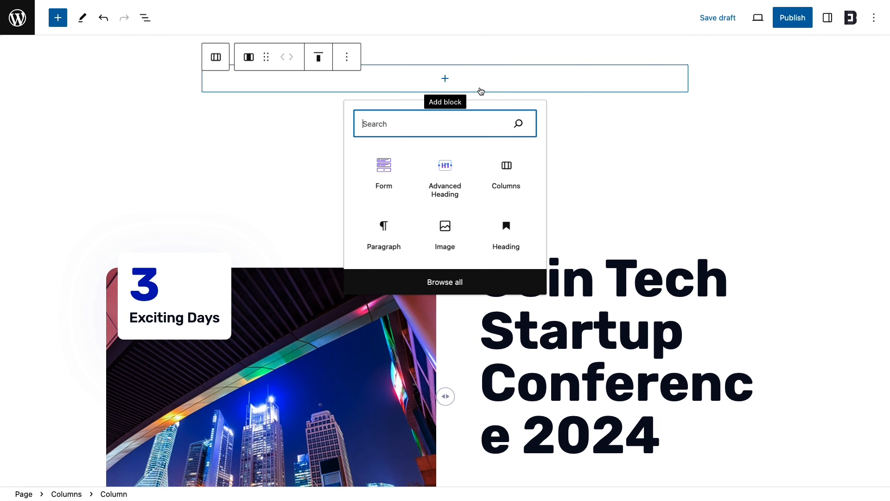
Insert a blank Form block into the column and browse the full block library
{"action": "type", "text": "Form"}
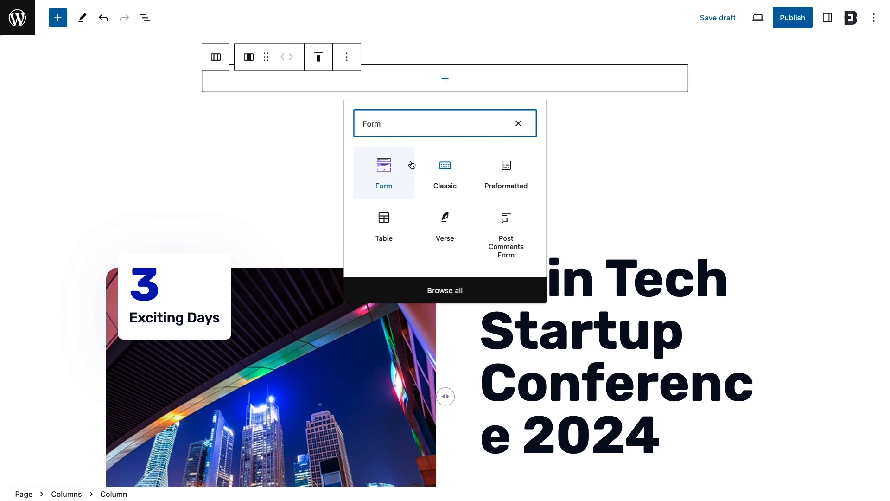
{"action": "left_click", "coordinate": [384, 172]}
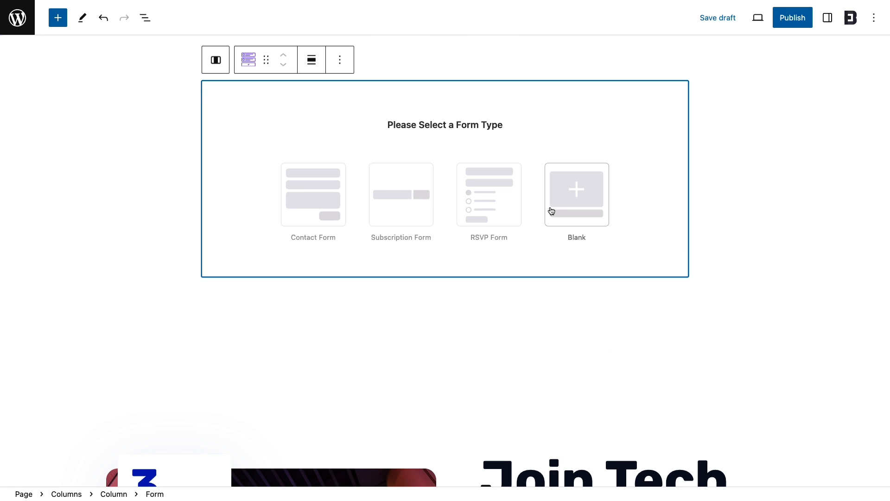
{"action": "left_click", "coordinate": [575, 194]}
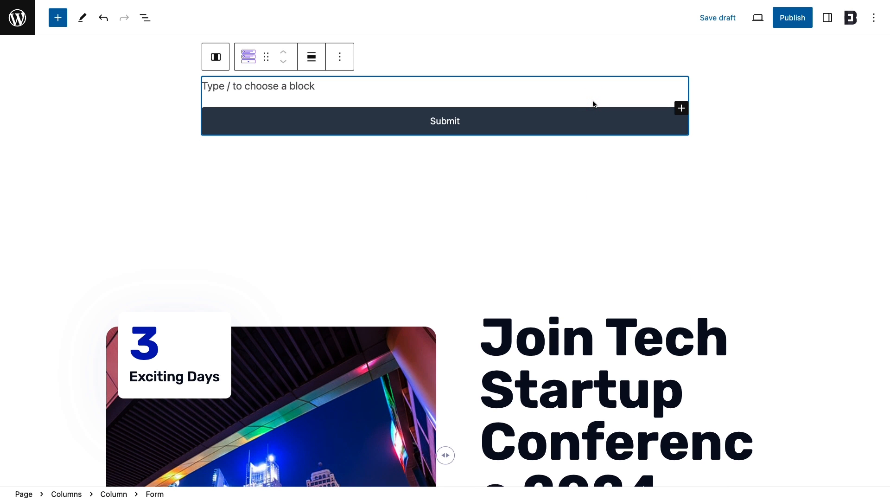
{"action": "left_click", "coordinate": [681, 109]}
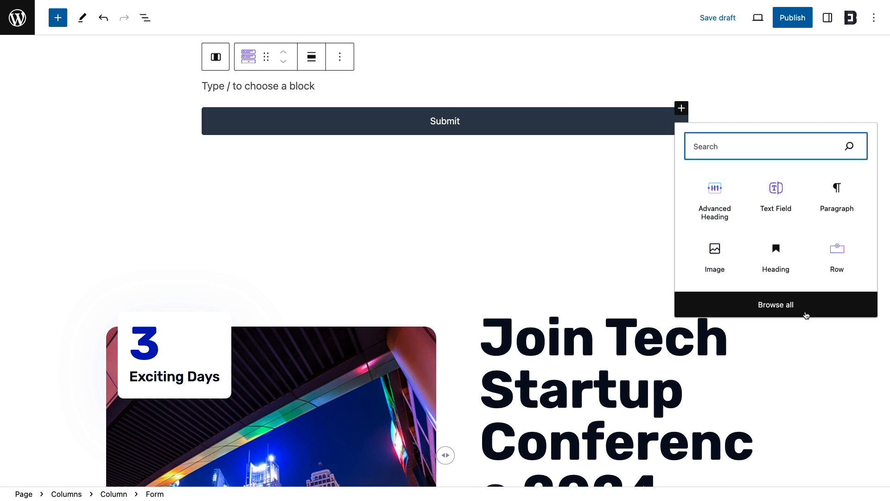
{"action": "left_click", "coordinate": [776, 304]}
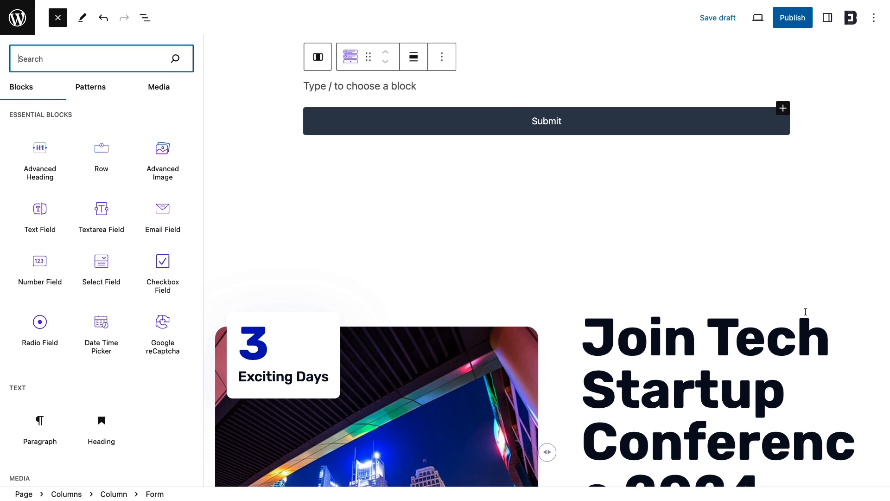
{"action": "mouse_move", "coordinate": [40, 213]}
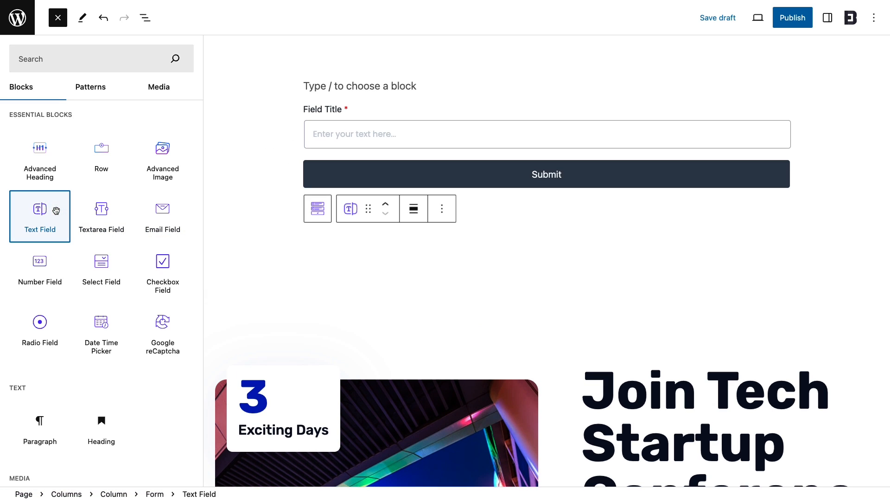
Label the new text field 'Name' with placeholder 'Type your name'
{"action": "left_click", "coordinate": [58, 17]}
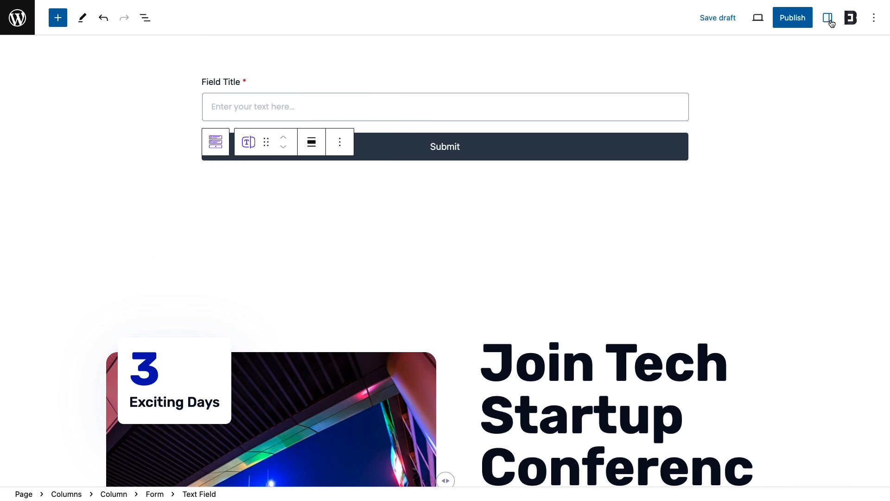
{"action": "left_click", "coordinate": [827, 17]}
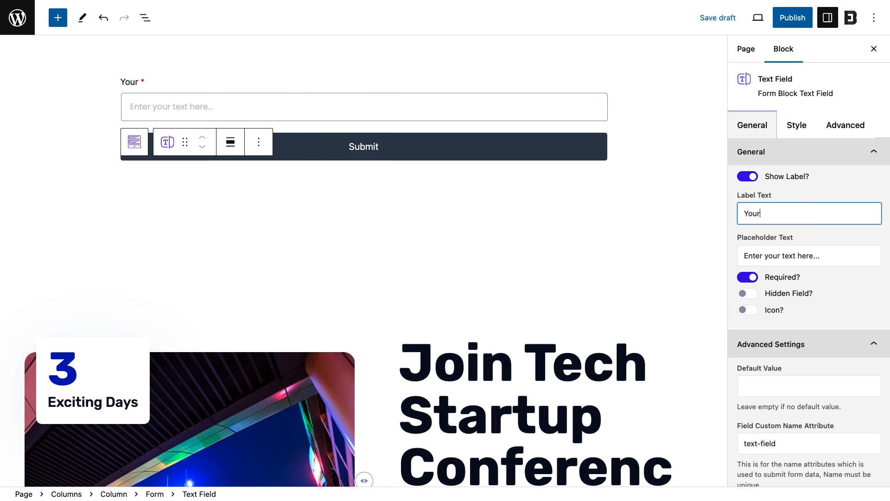
{"action": "type", "text": "Name"}
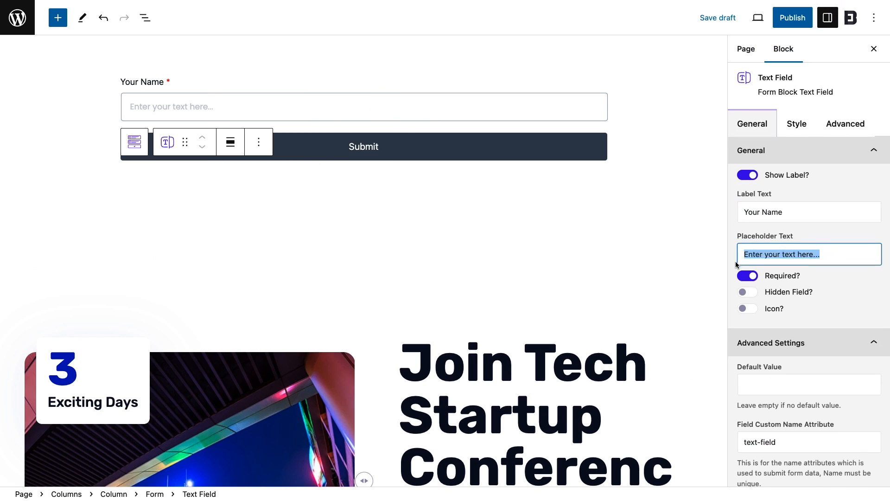
{"action": "type", "text": "Type your name"}
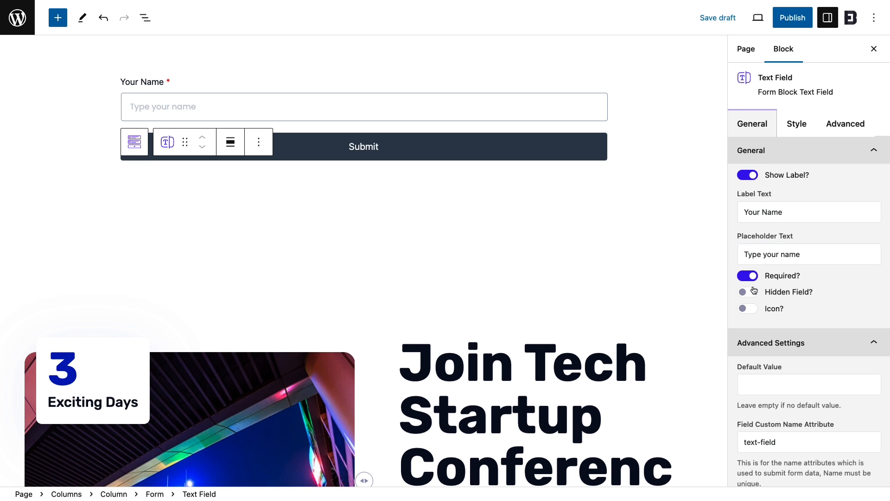
Add an Email field to the form from the block list
{"action": "left_click", "coordinate": [57, 18]}
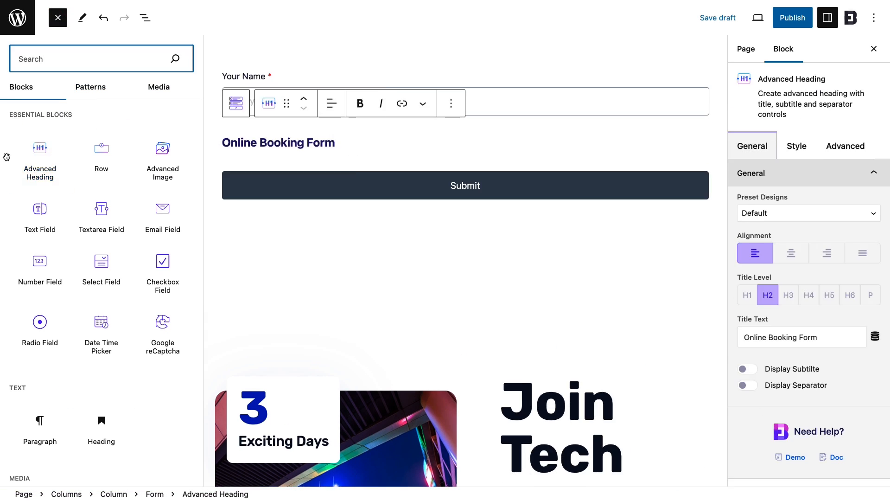
{"action": "left_click", "coordinate": [57, 17]}
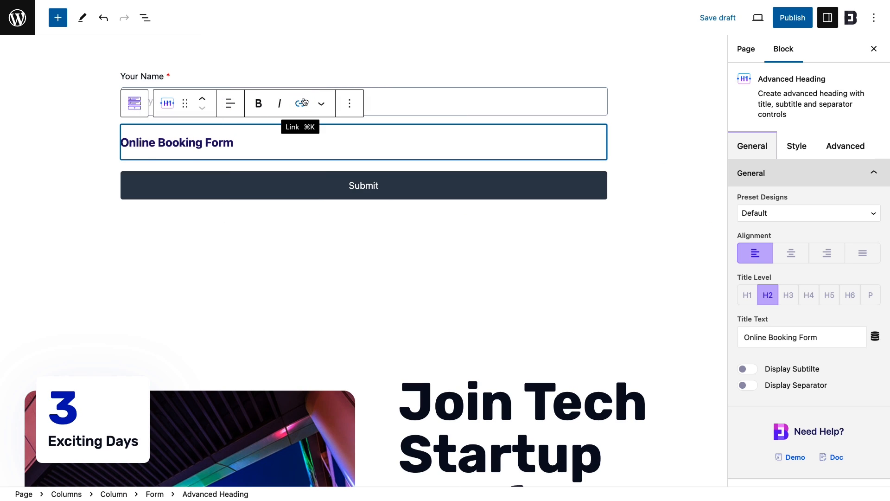
{"action": "left_click", "coordinate": [58, 17]}
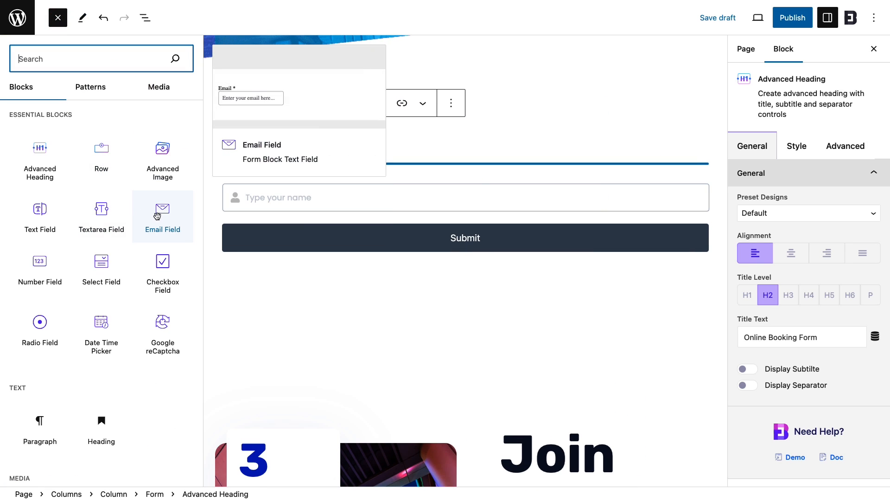
{"action": "left_click", "coordinate": [40, 269]}
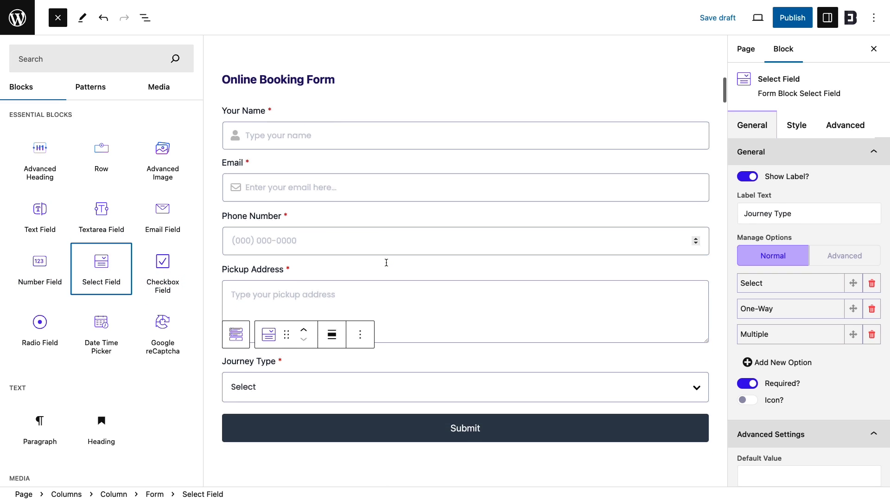
{"action": "left_click", "coordinate": [101, 326]}
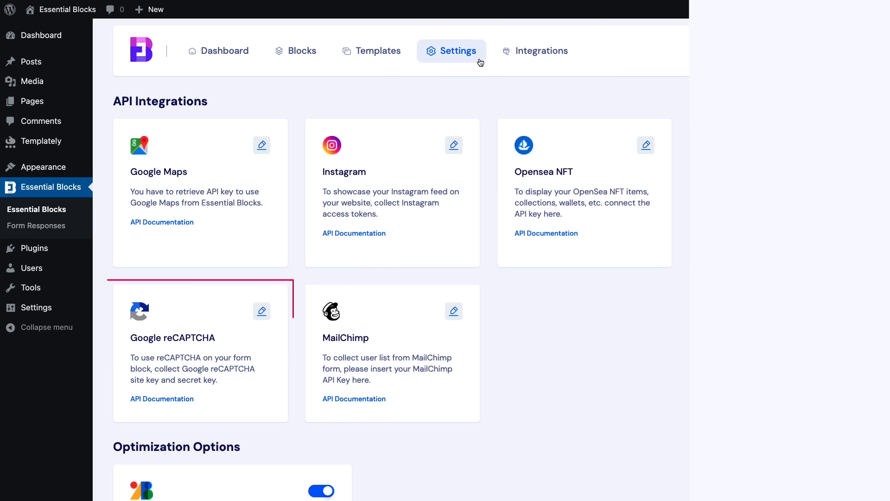
Configure Google reCAPTCHA as v2 Checkbox and enter its site and secret keys
{"action": "left_click", "coordinate": [261, 312]}
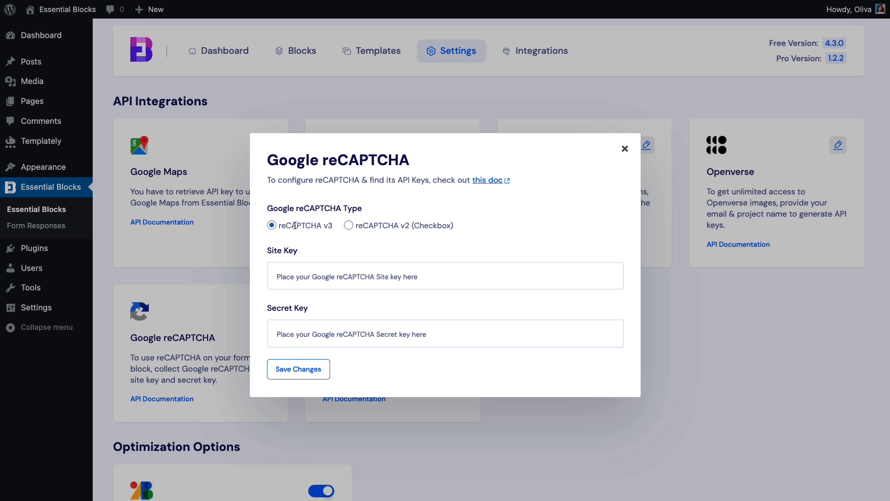
{"action": "mouse_move", "coordinate": [348, 226]}
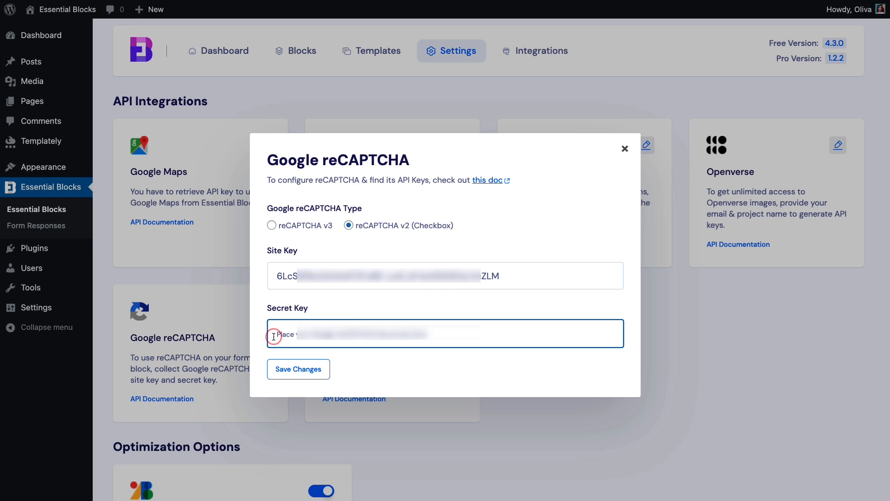
{"action": "left_click", "coordinate": [624, 149]}
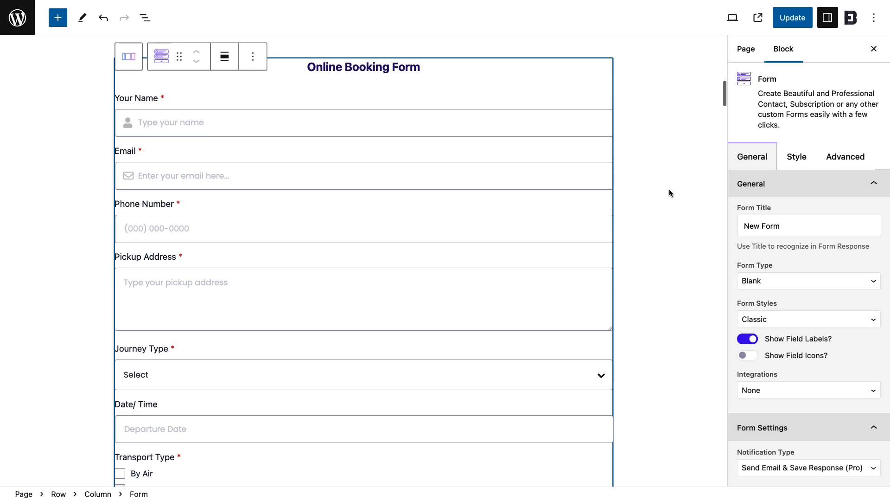
Insert a Google reCaptcha block at the form's end above Submit, then update the page
{"action": "scroll", "scroll_direction": "down", "scroll_amount": 3}
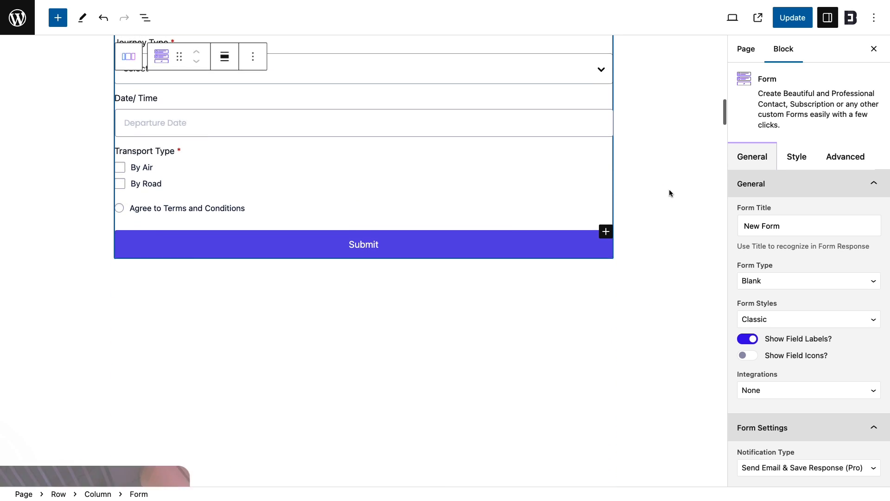
{"action": "scroll", "scroll_direction": "down", "scroll_amount": 3}
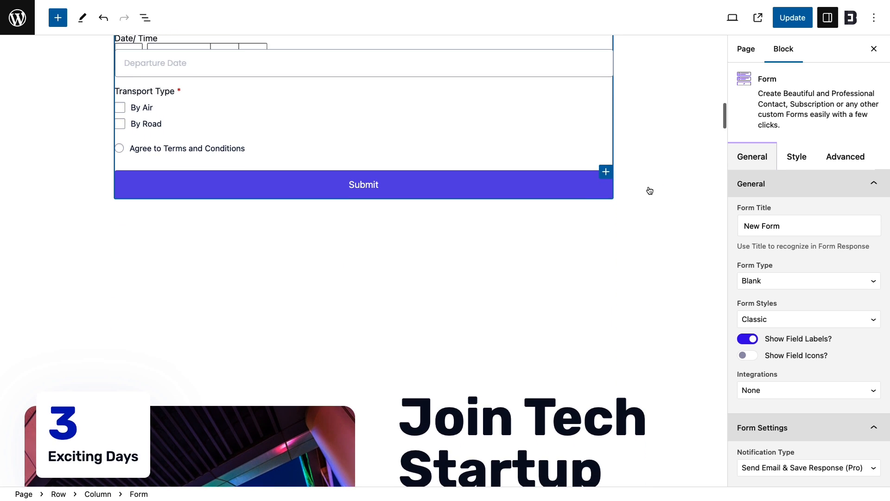
{"action": "left_click", "coordinate": [605, 172]}
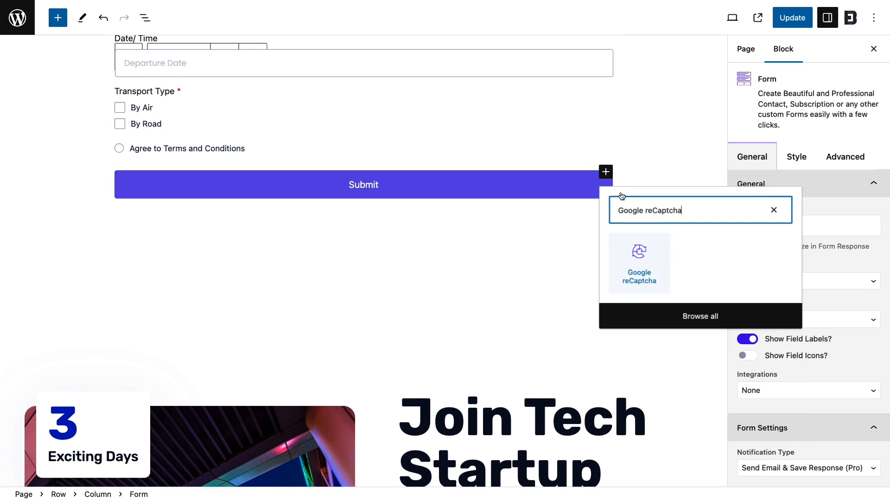
{"action": "left_click", "coordinate": [639, 262]}
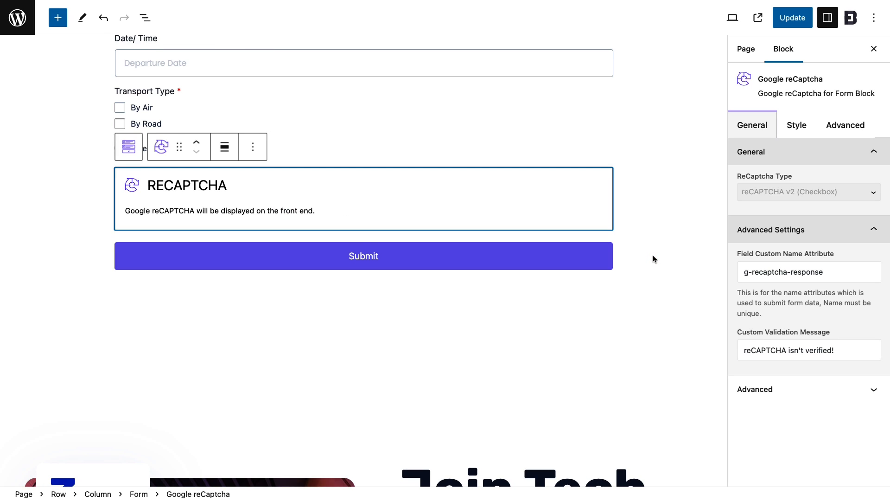
{"action": "scroll", "scroll_direction": "up", "scroll_amount": 3}
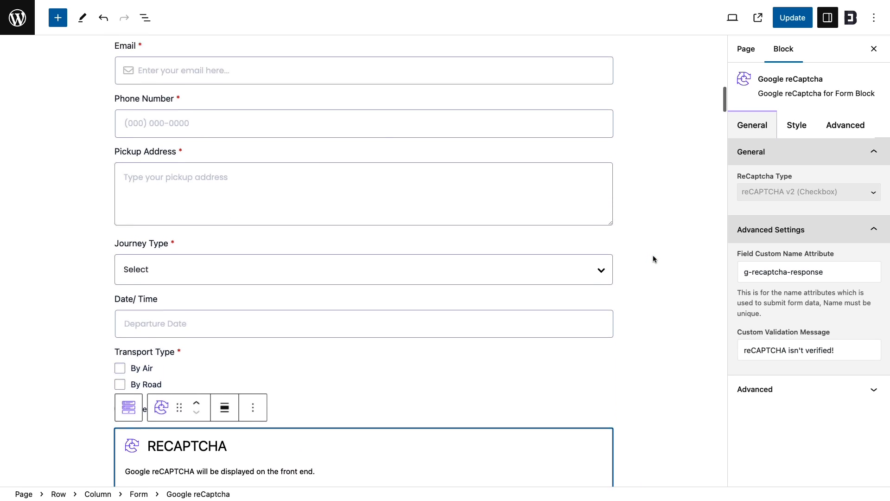
{"action": "left_click", "coordinate": [792, 18]}
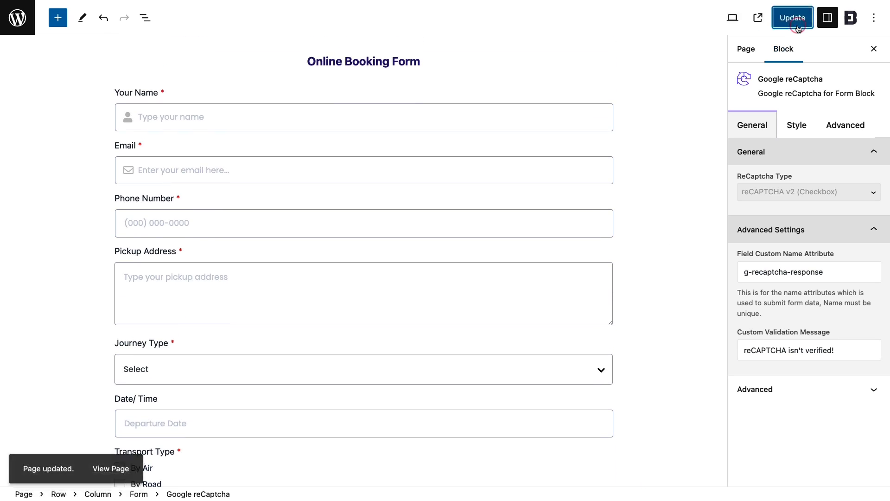
{"action": "mouse_move", "coordinate": [759, 18]}
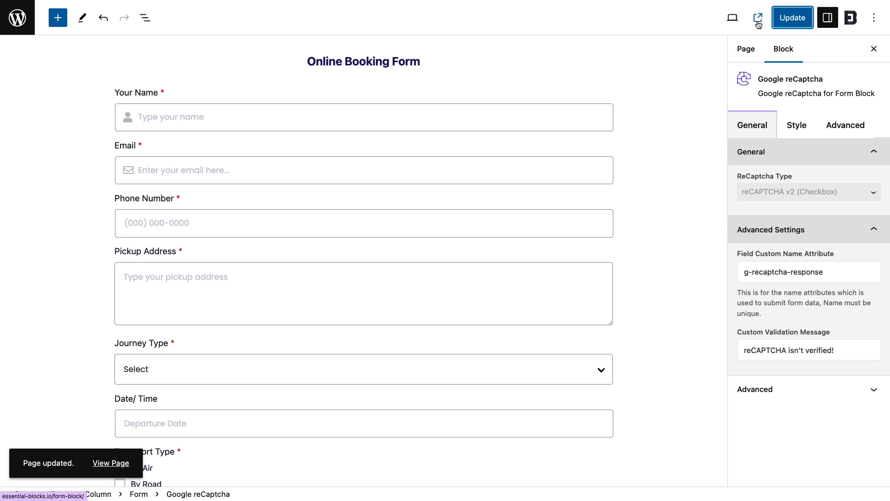
On the live page, tick By Air, agree to terms, and check 'I'm not a robot'
{"action": "left_click", "coordinate": [758, 18]}
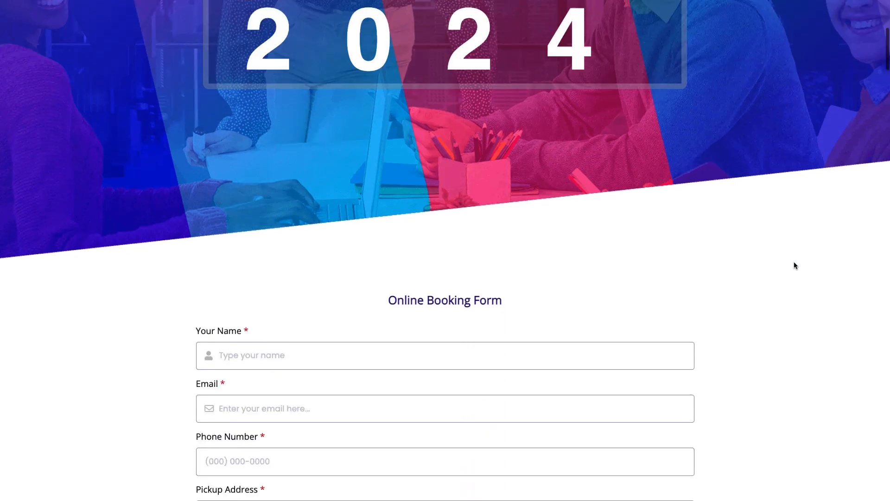
{"action": "scroll", "scroll_direction": "down", "scroll_amount": 3}
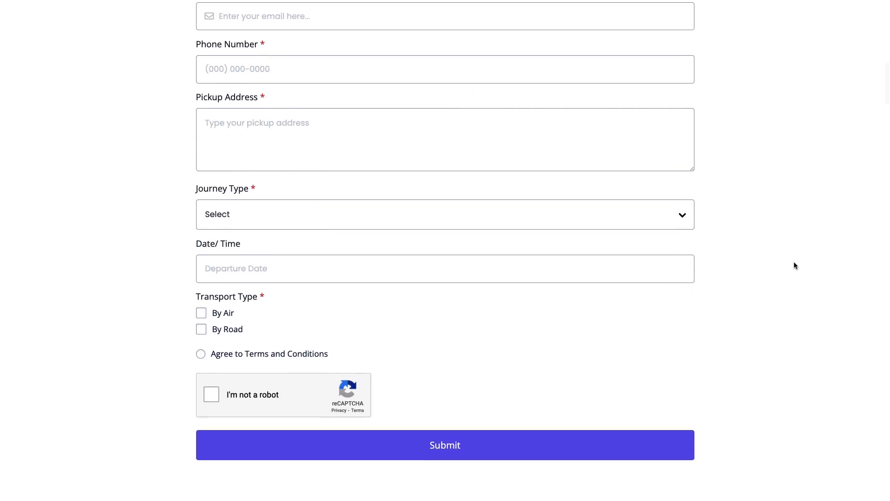
{"action": "scroll", "scroll_direction": "down", "scroll_amount": 3}
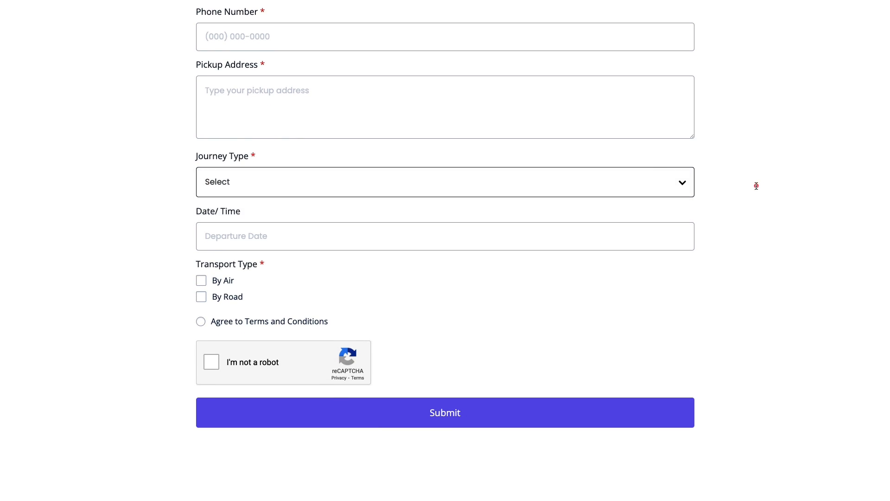
{"action": "left_click", "coordinate": [201, 280]}
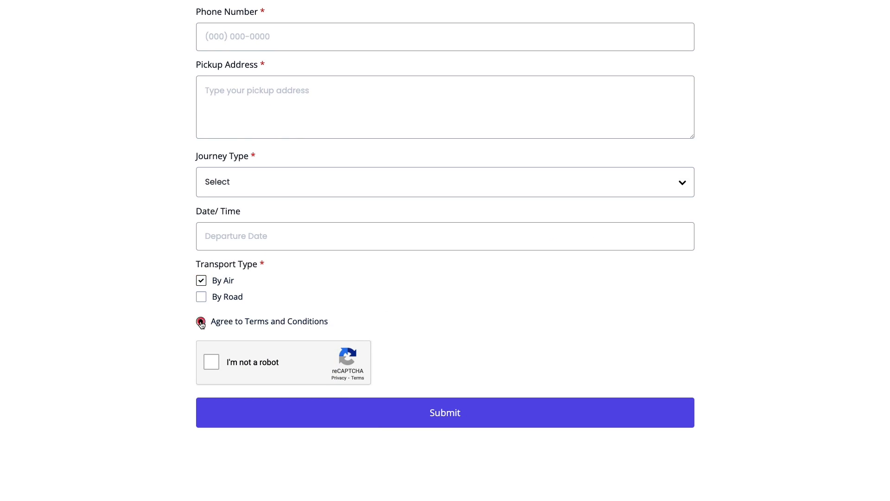
{"action": "left_click", "coordinate": [210, 361]}
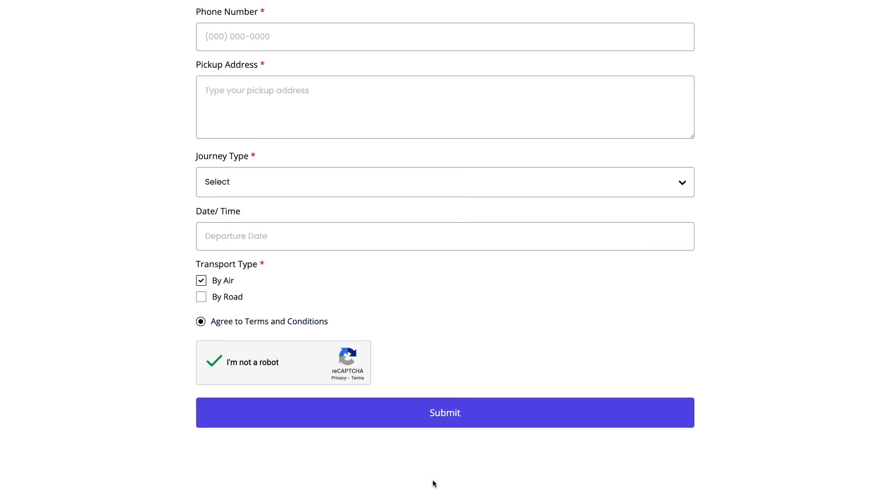
{"action": "left_click", "coordinate": [445, 412]}
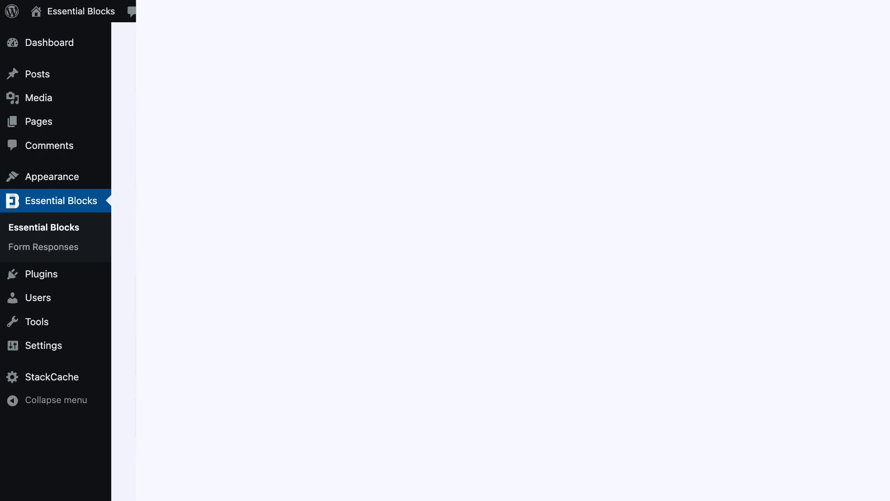
Open Essential Blocks Form Responses and export the 33 submissions as CSV
{"action": "left_click", "coordinate": [42, 227]}
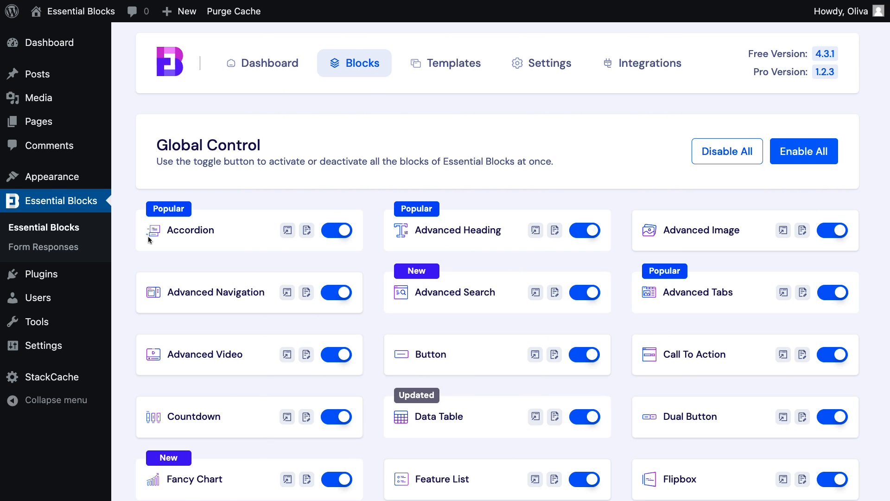
{"action": "left_click", "coordinate": [43, 246]}
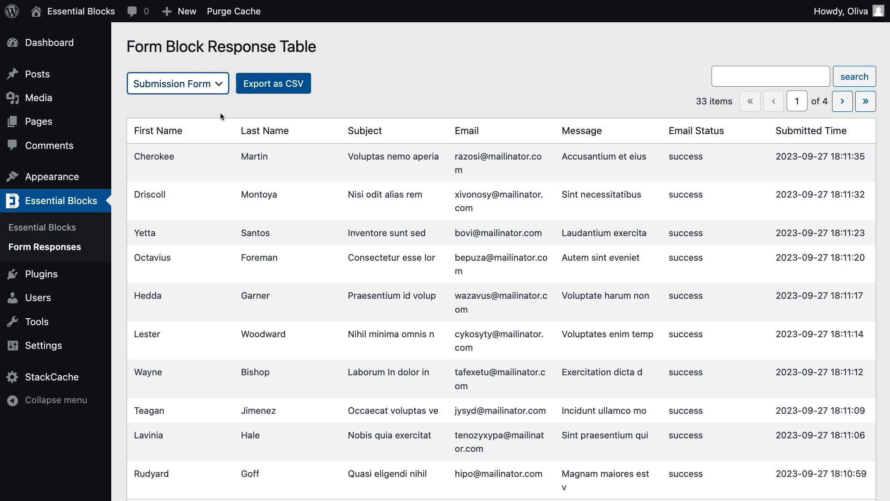
{"action": "scroll", "scroll_direction": "down", "scroll_amount": 3}
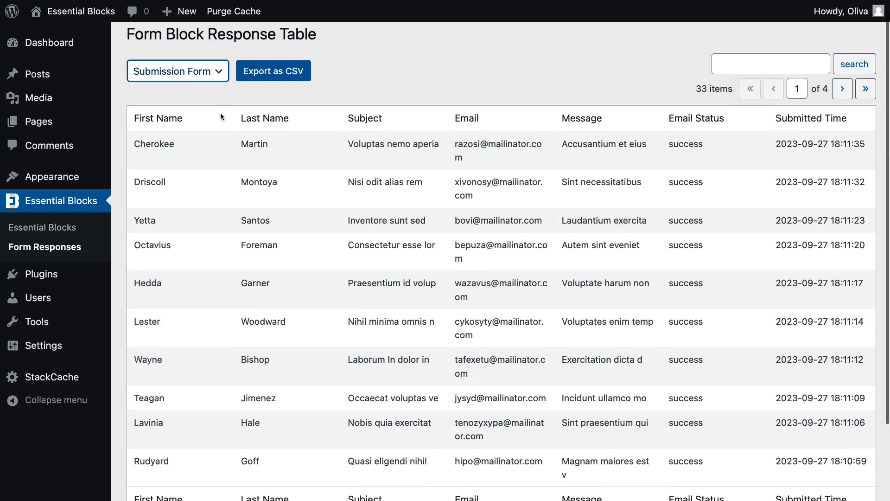
{"action": "left_click", "coordinate": [273, 70]}
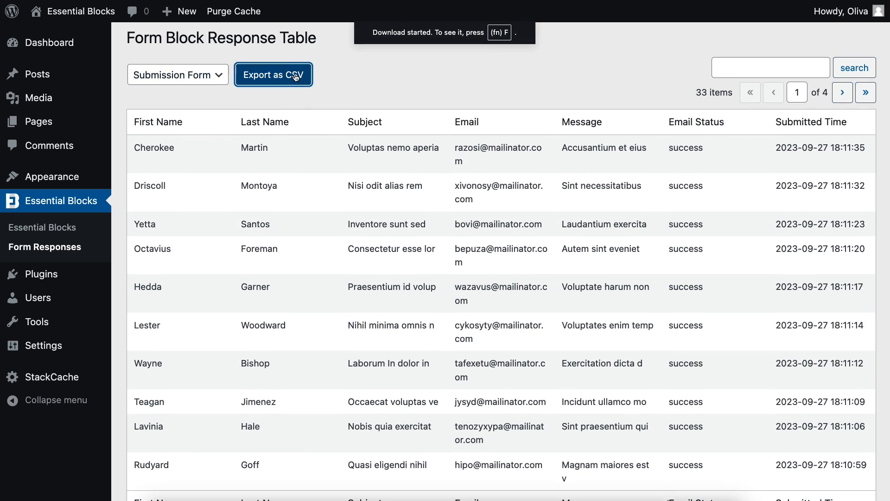